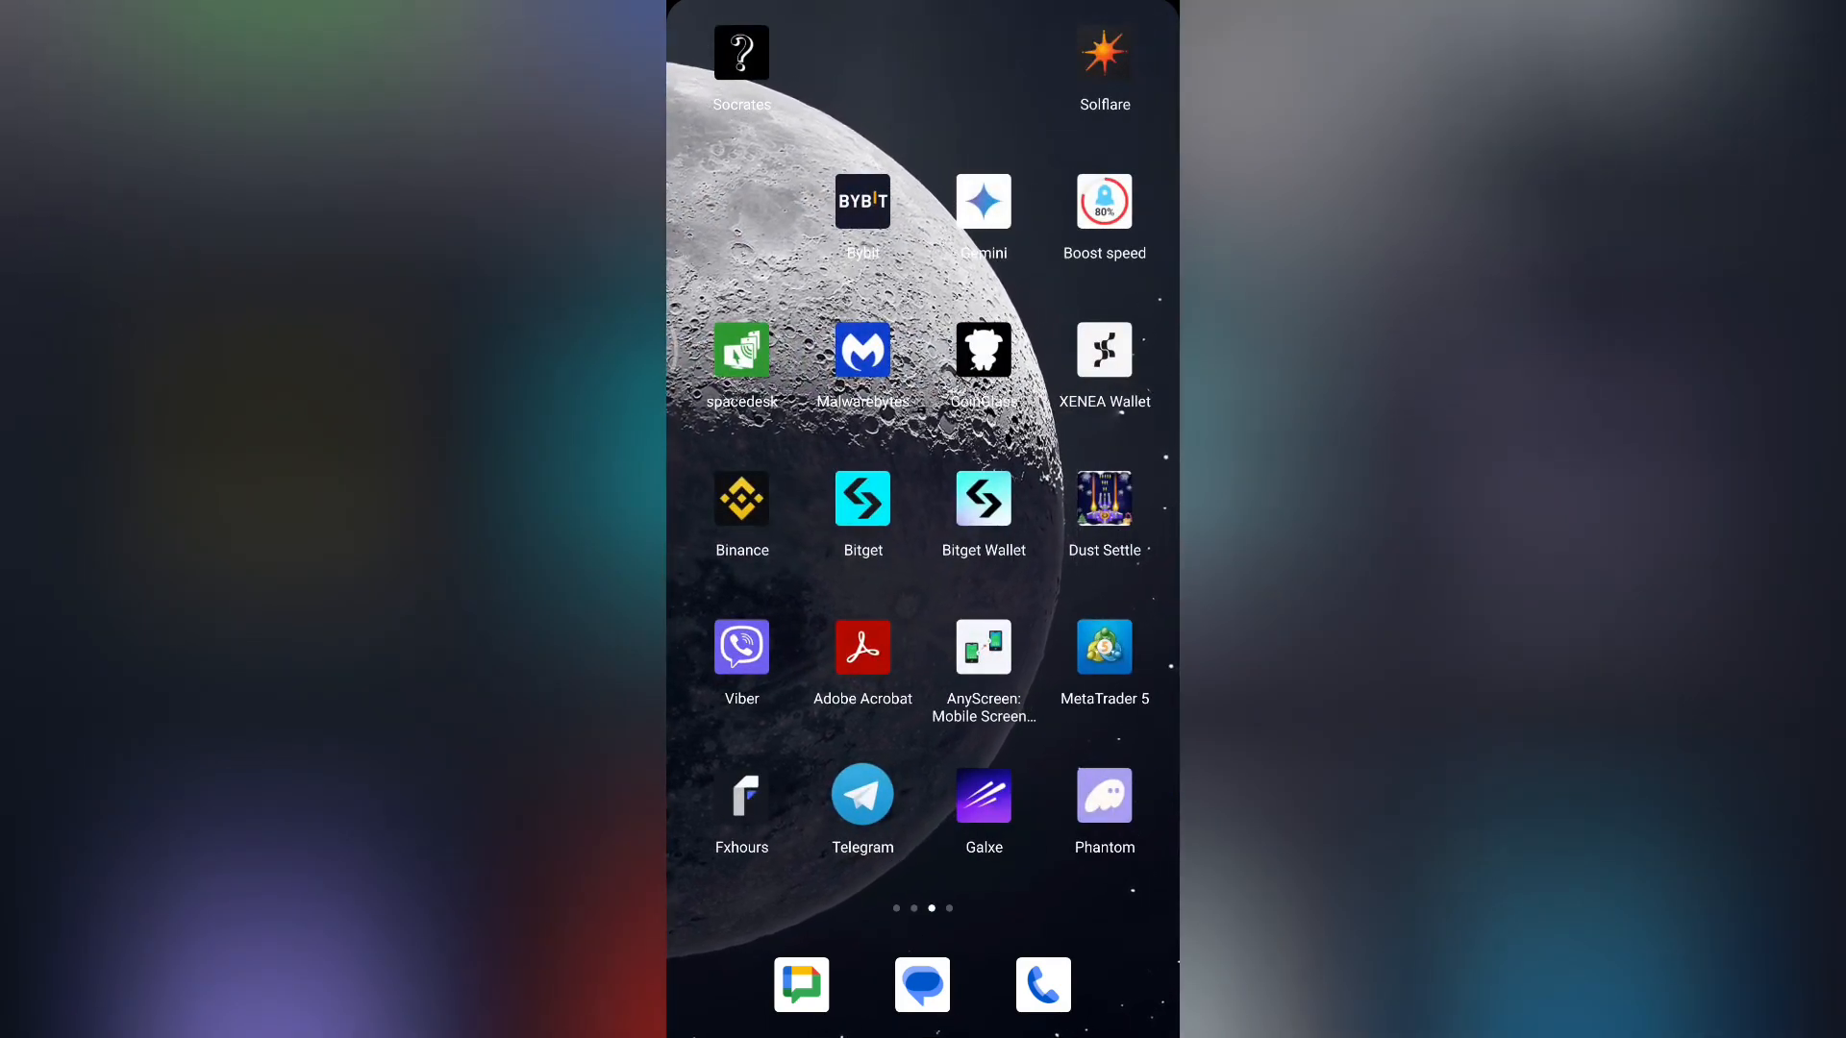
From the home screen, reach the Settings main list and scroll down toward the Apps section
scroll("left", 3)
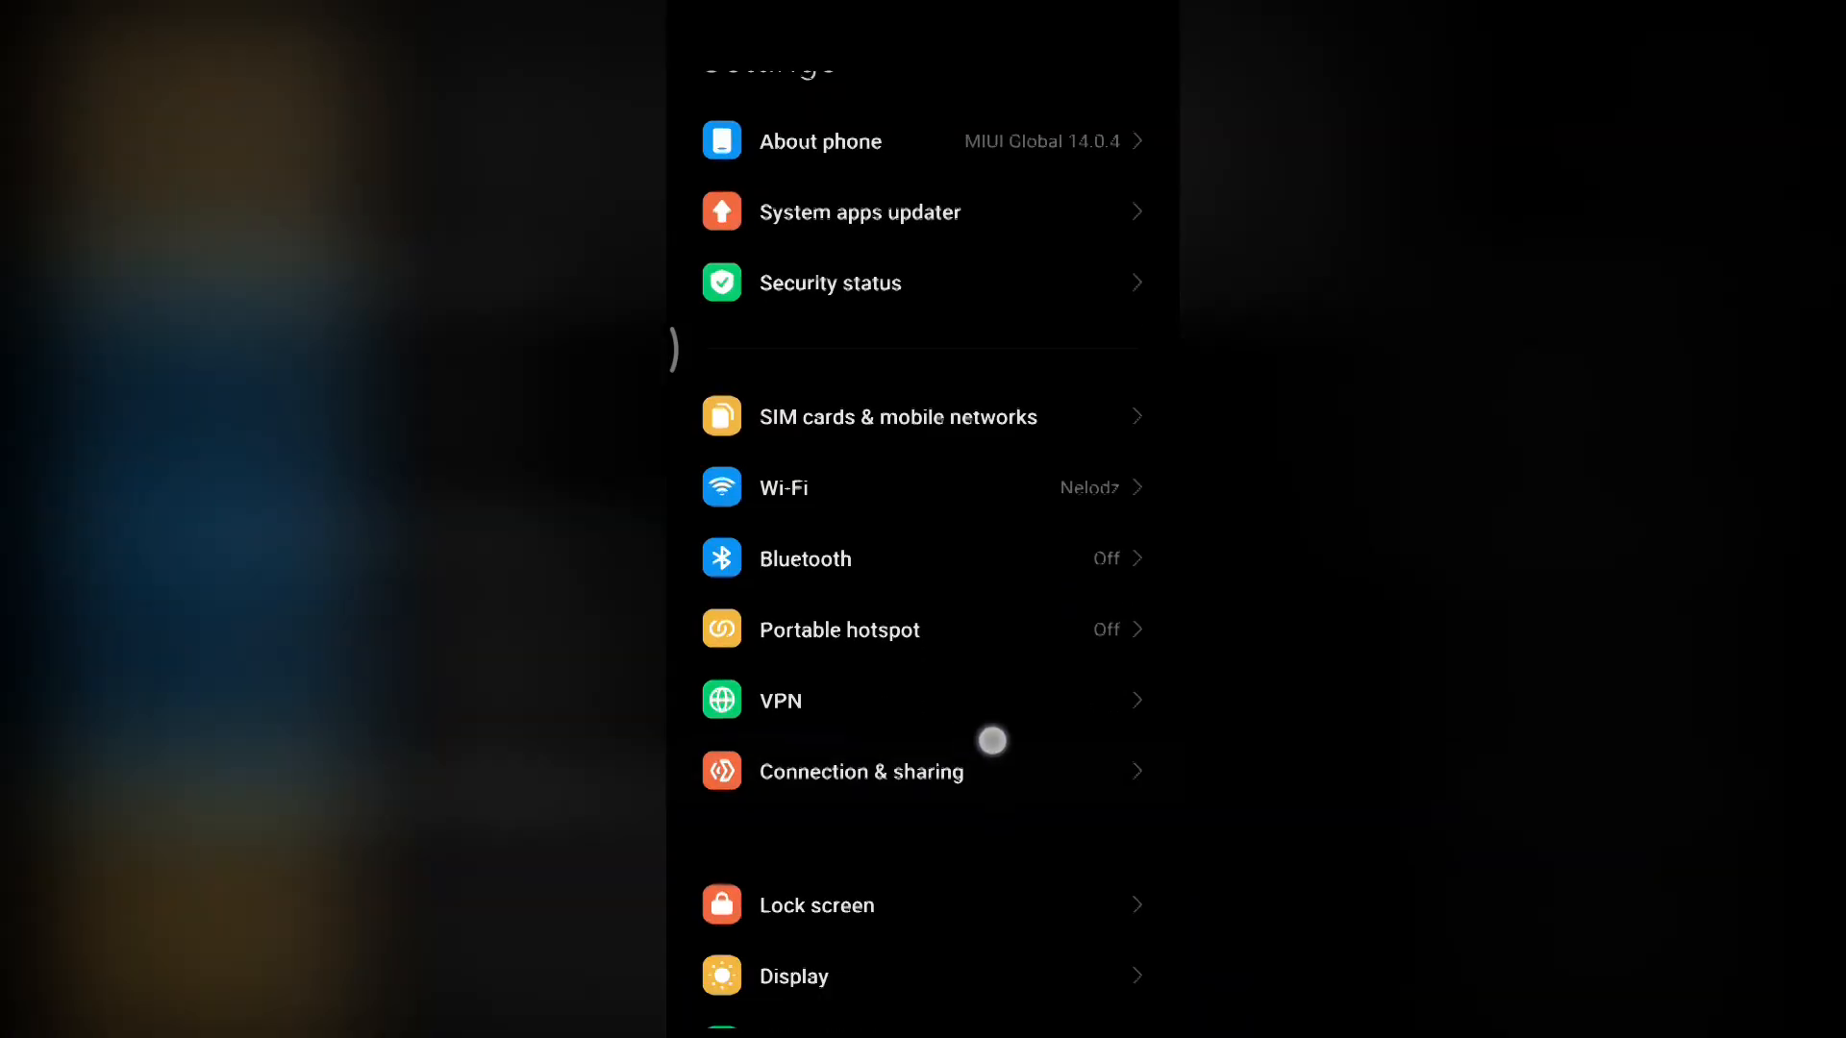
scroll("down", 3)
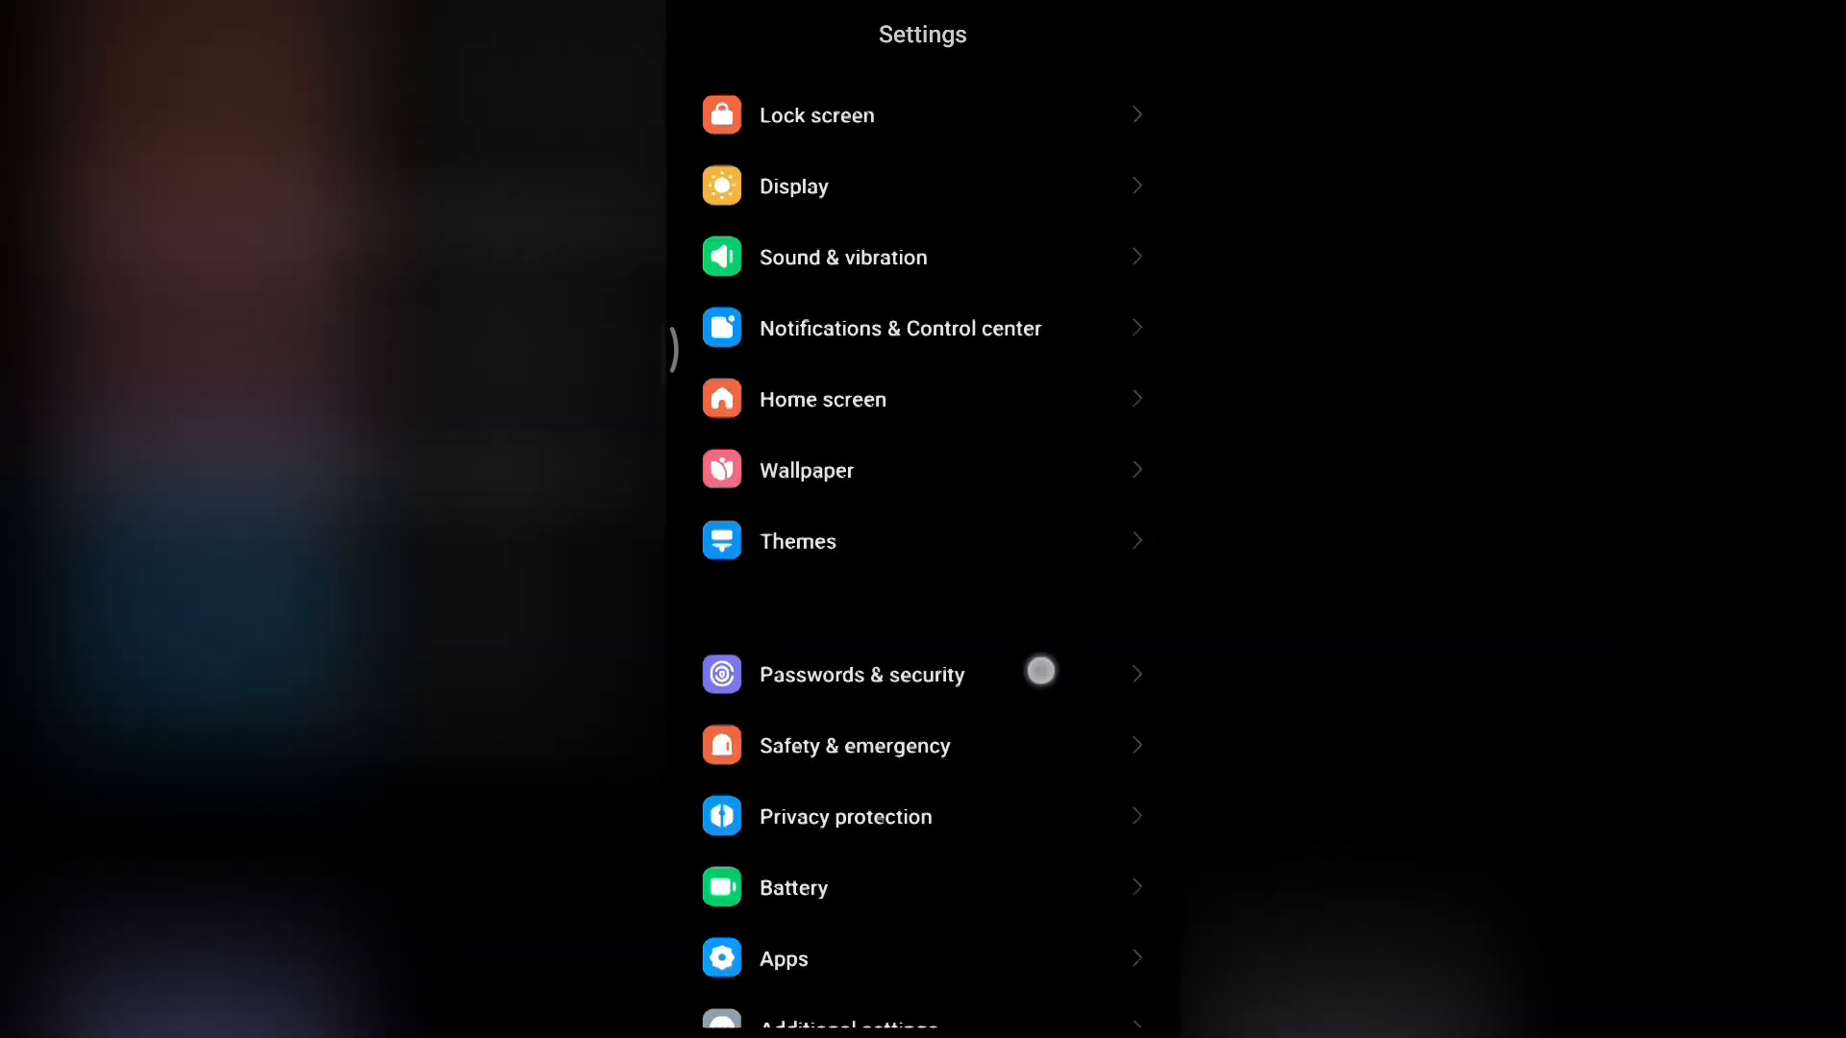
Go into Apps and bring up the Manage apps list of installed apps
left_click(783, 957)
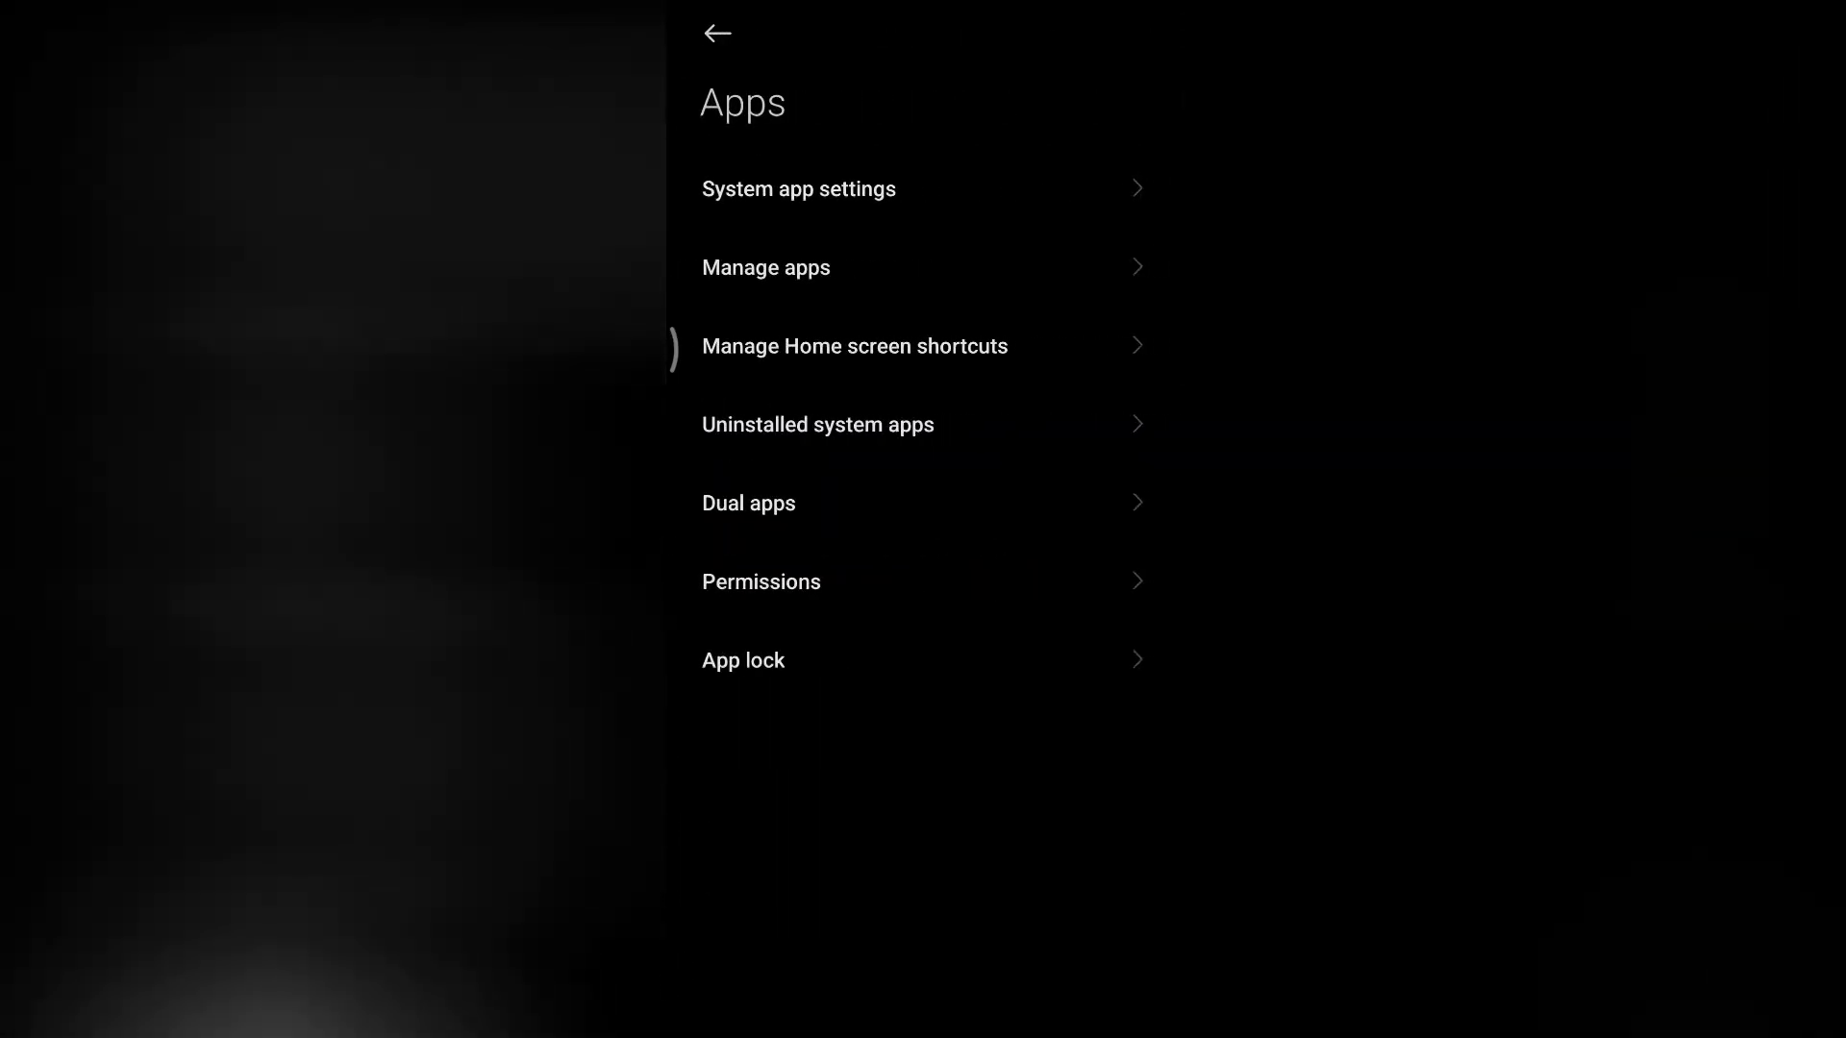
left_click(763, 265)
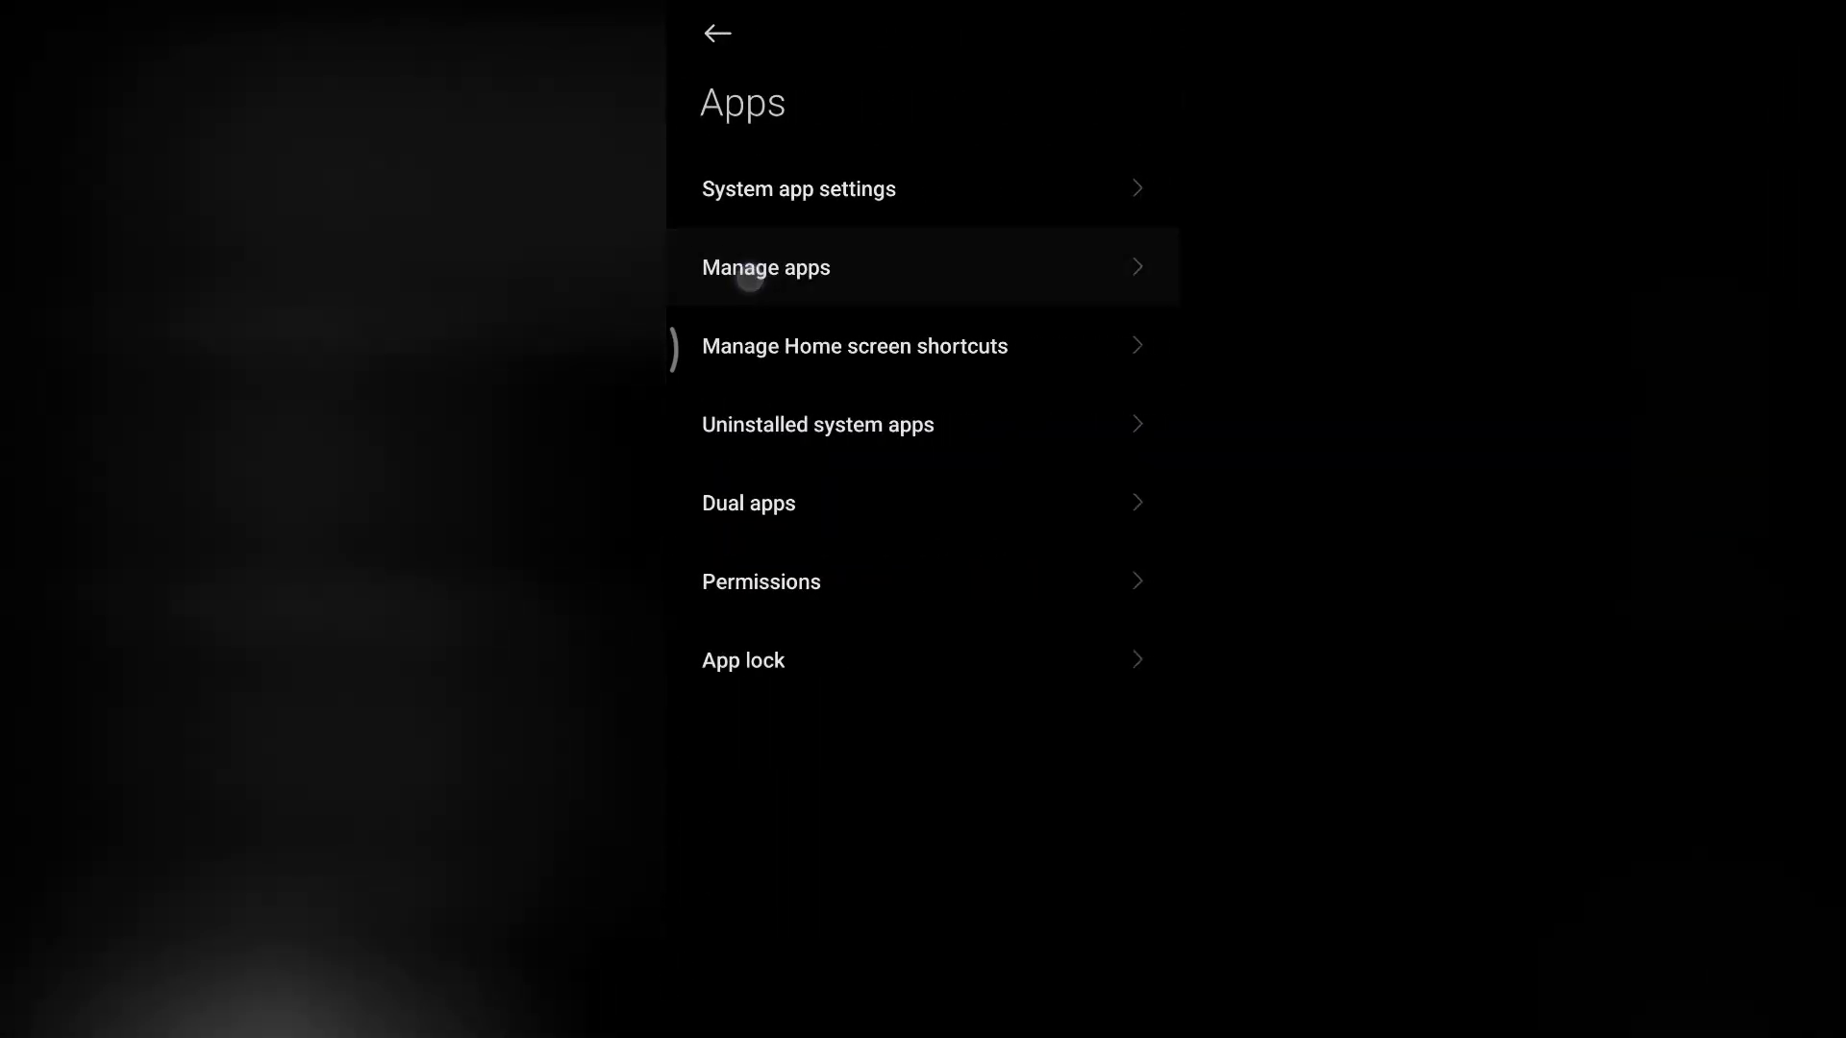
left_click(765, 267)
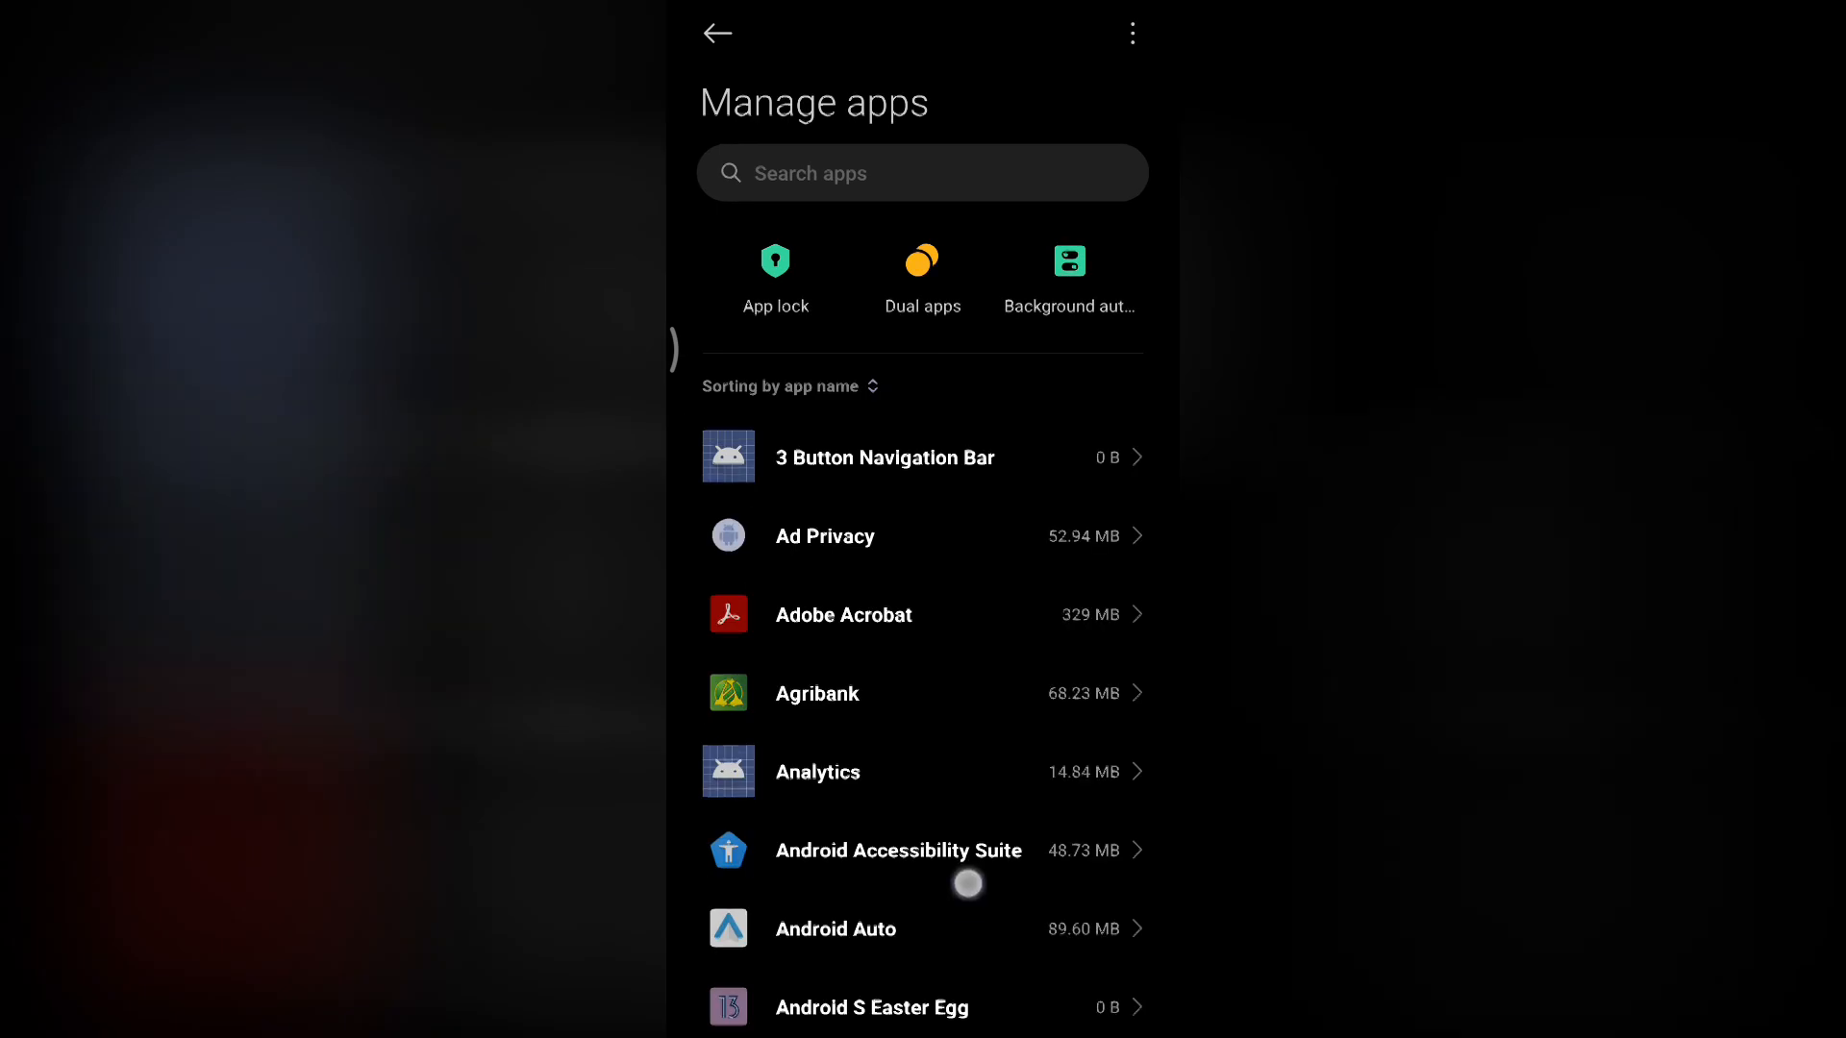
Search the installed apps for 'Minecraft' and see that 0 apps are found
left_click(921, 171)
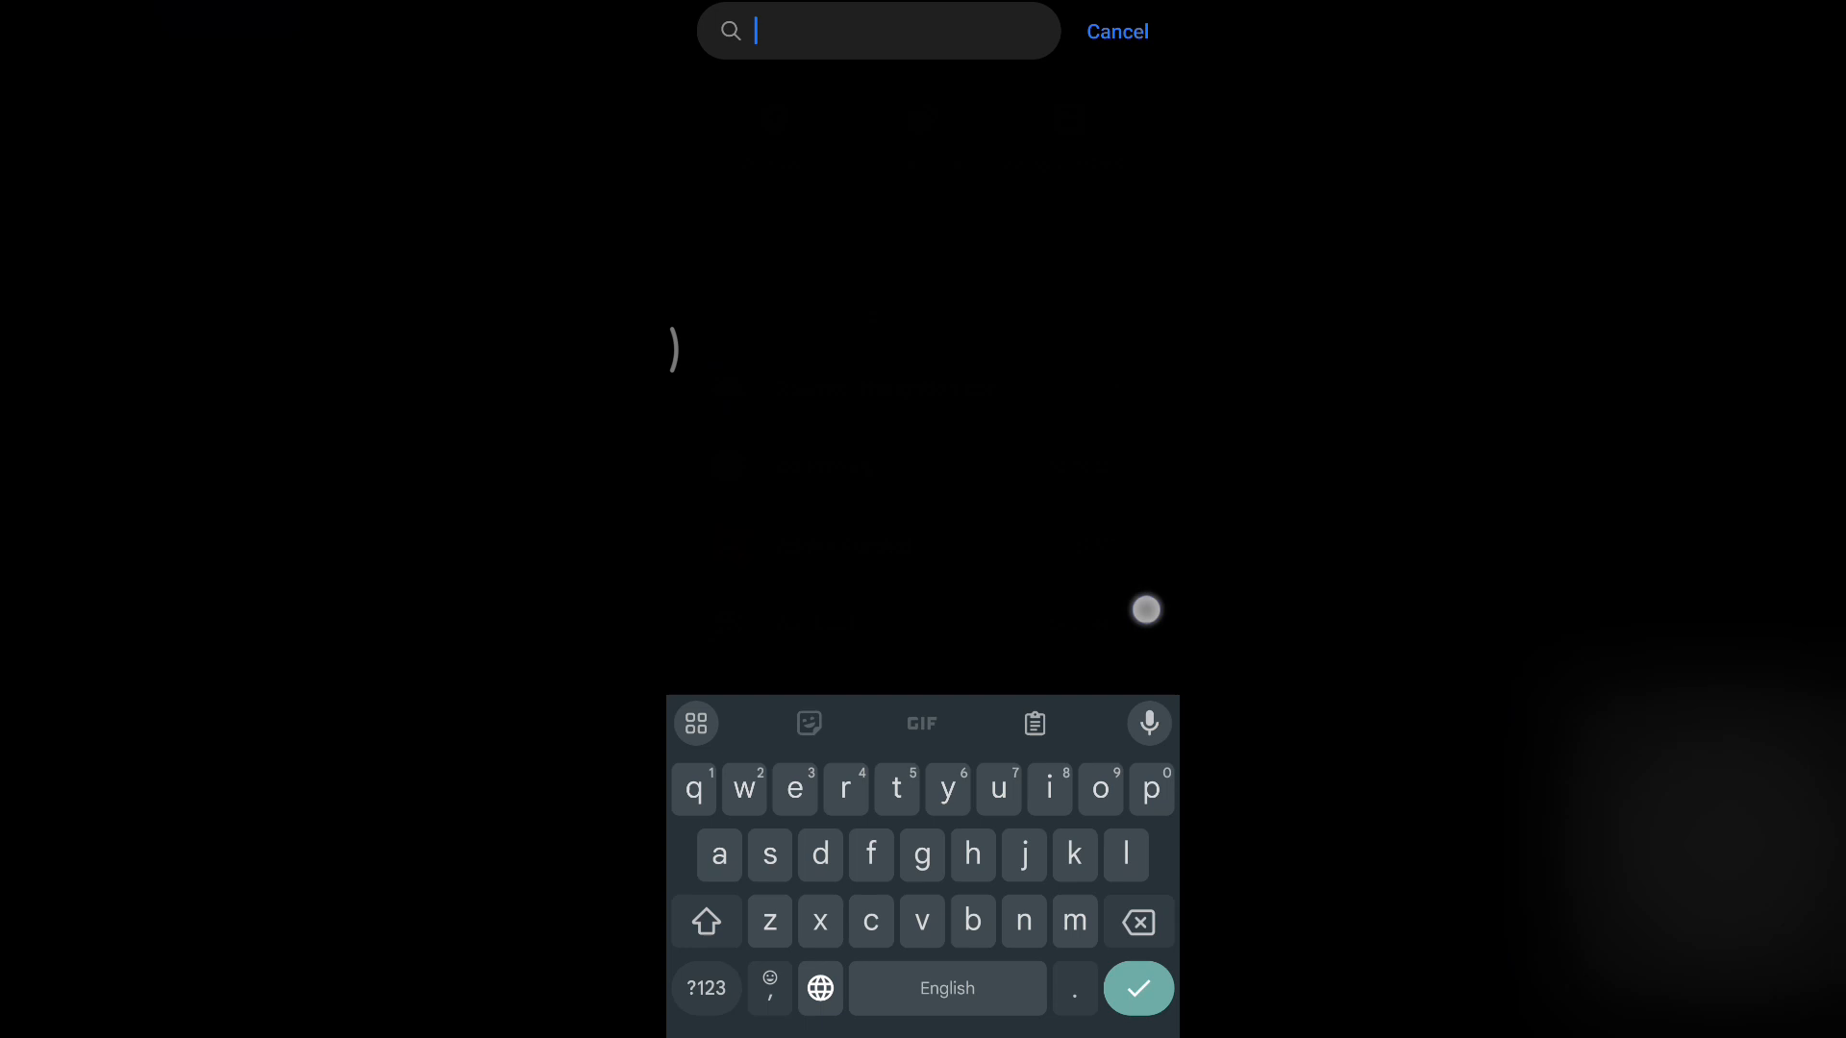
type("mine")
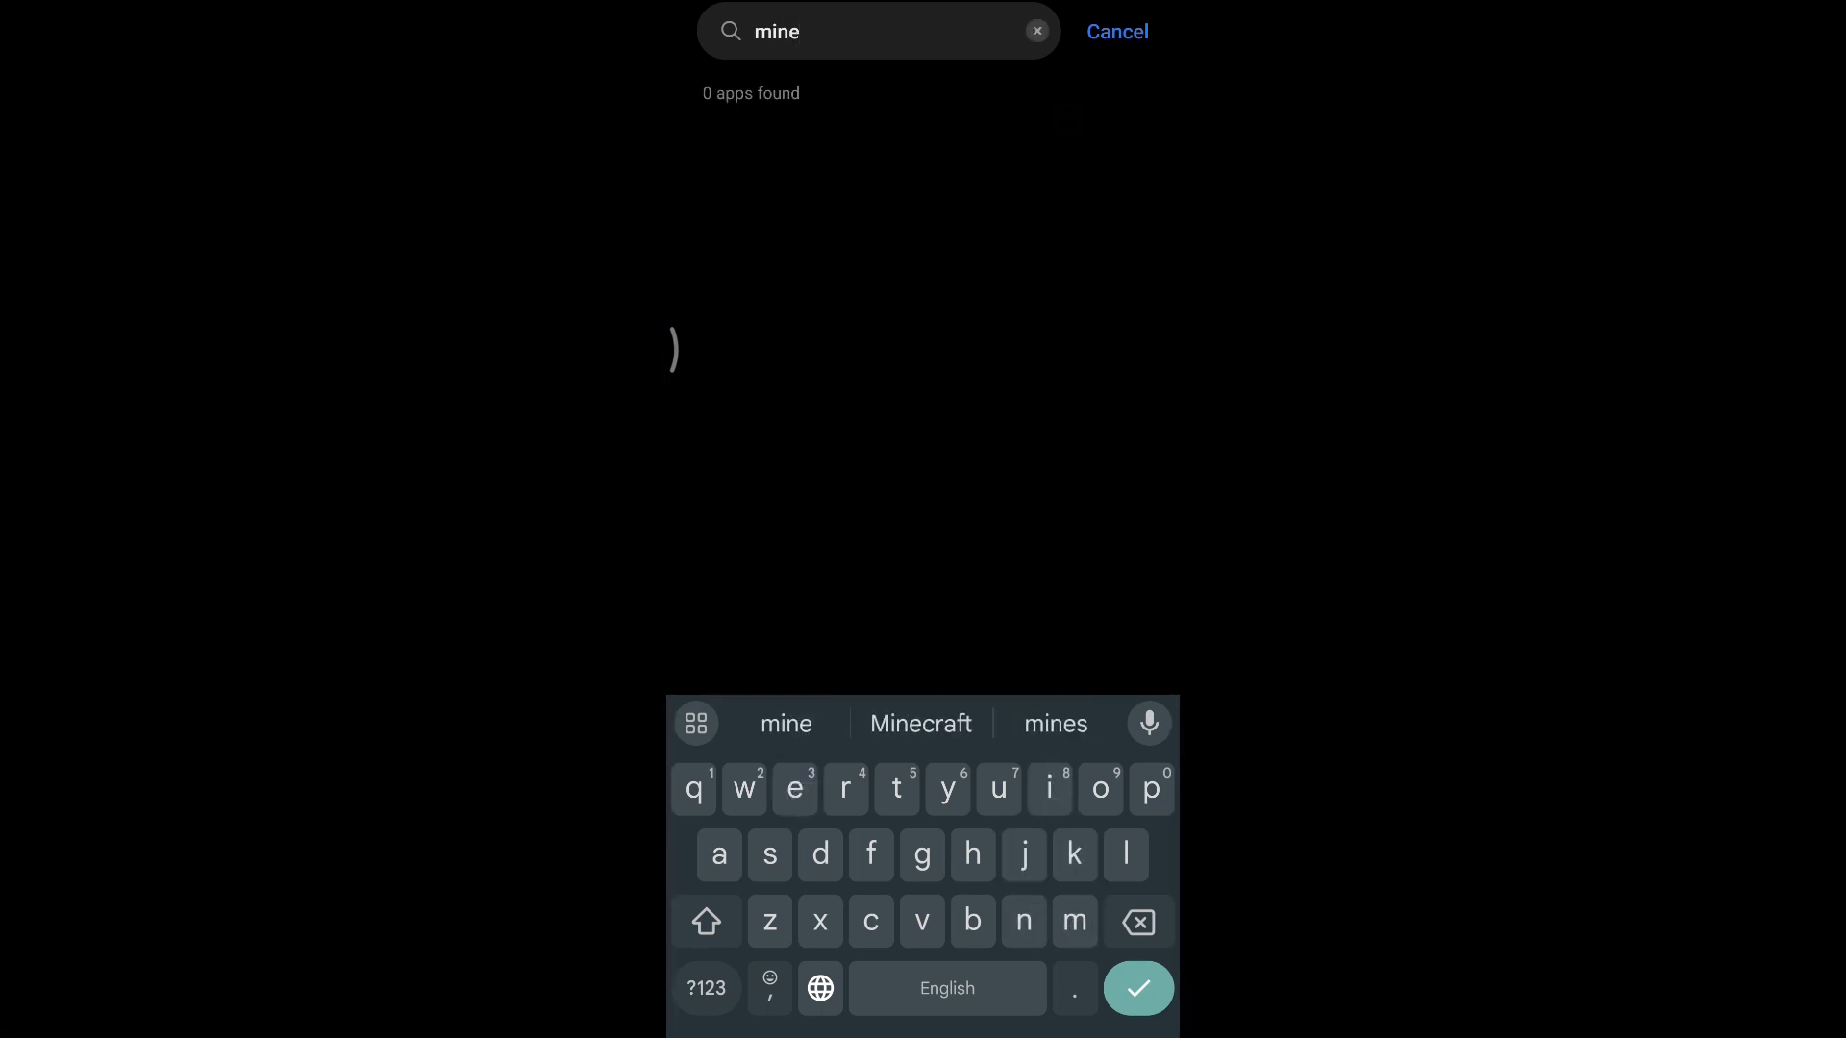
left_click(921, 723)
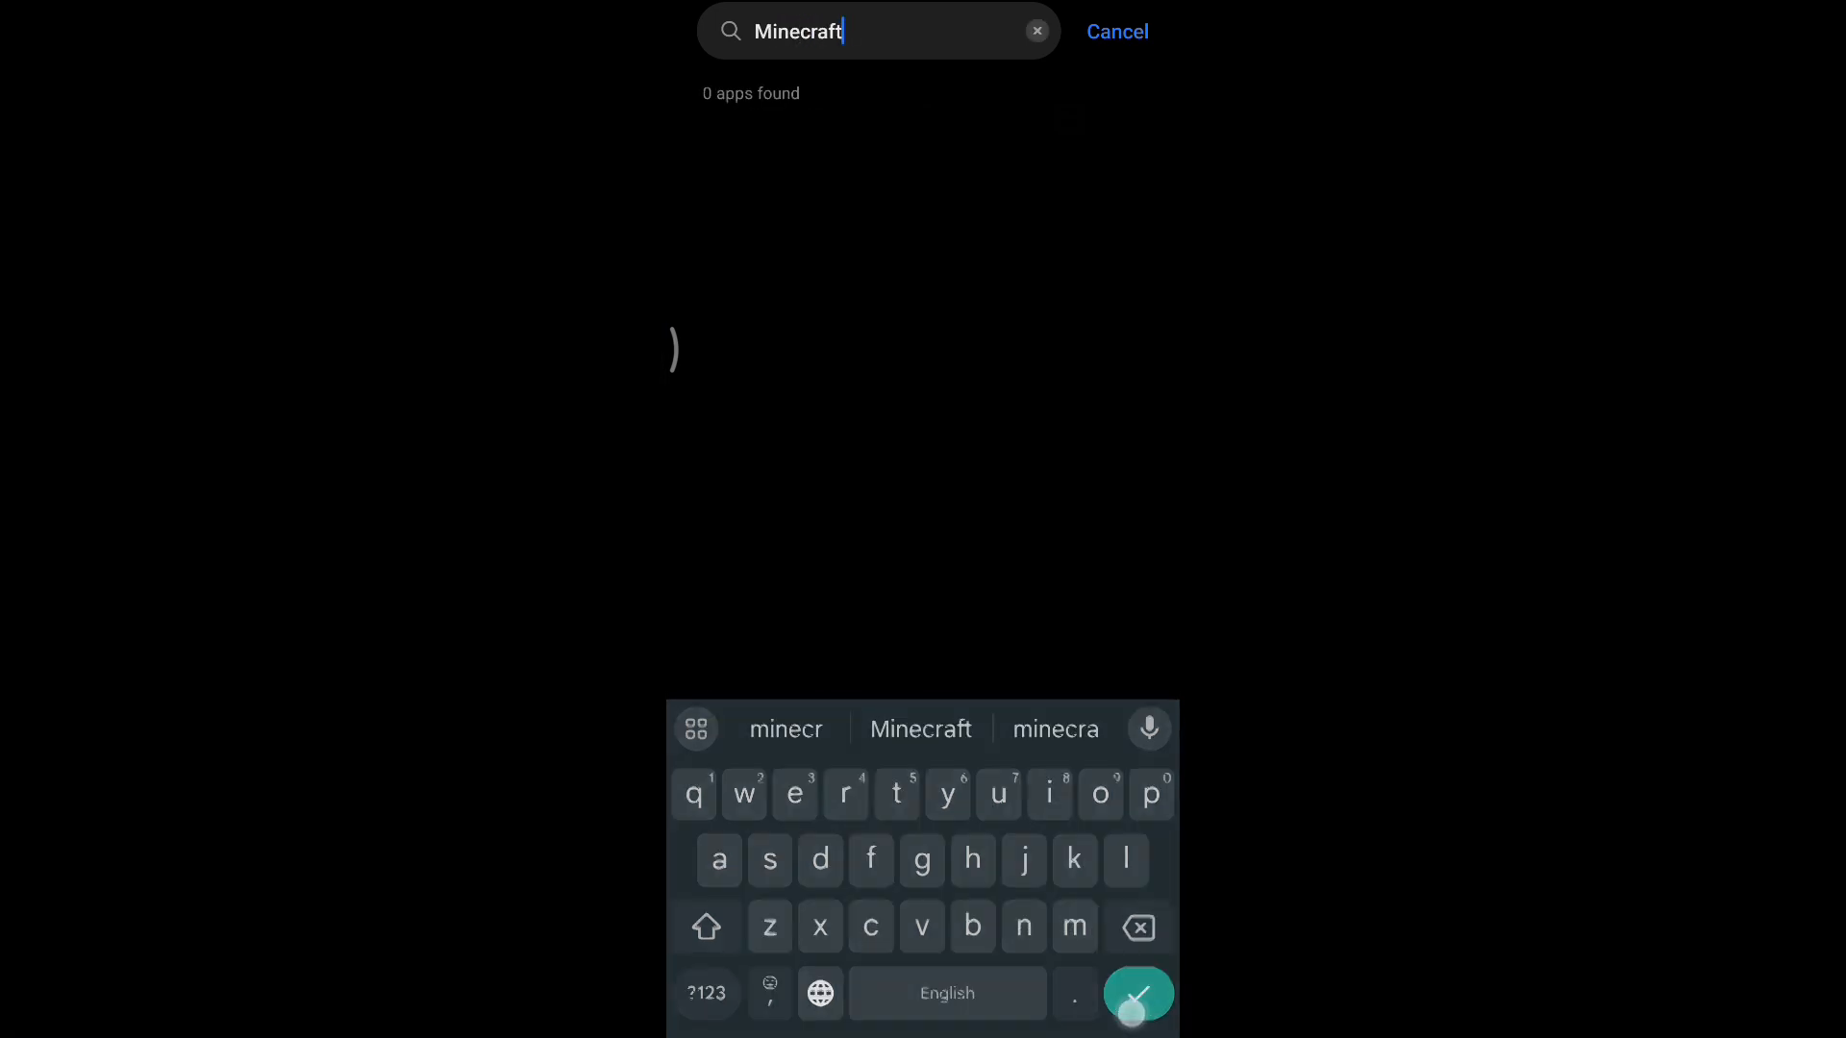
left_click(1115, 32)
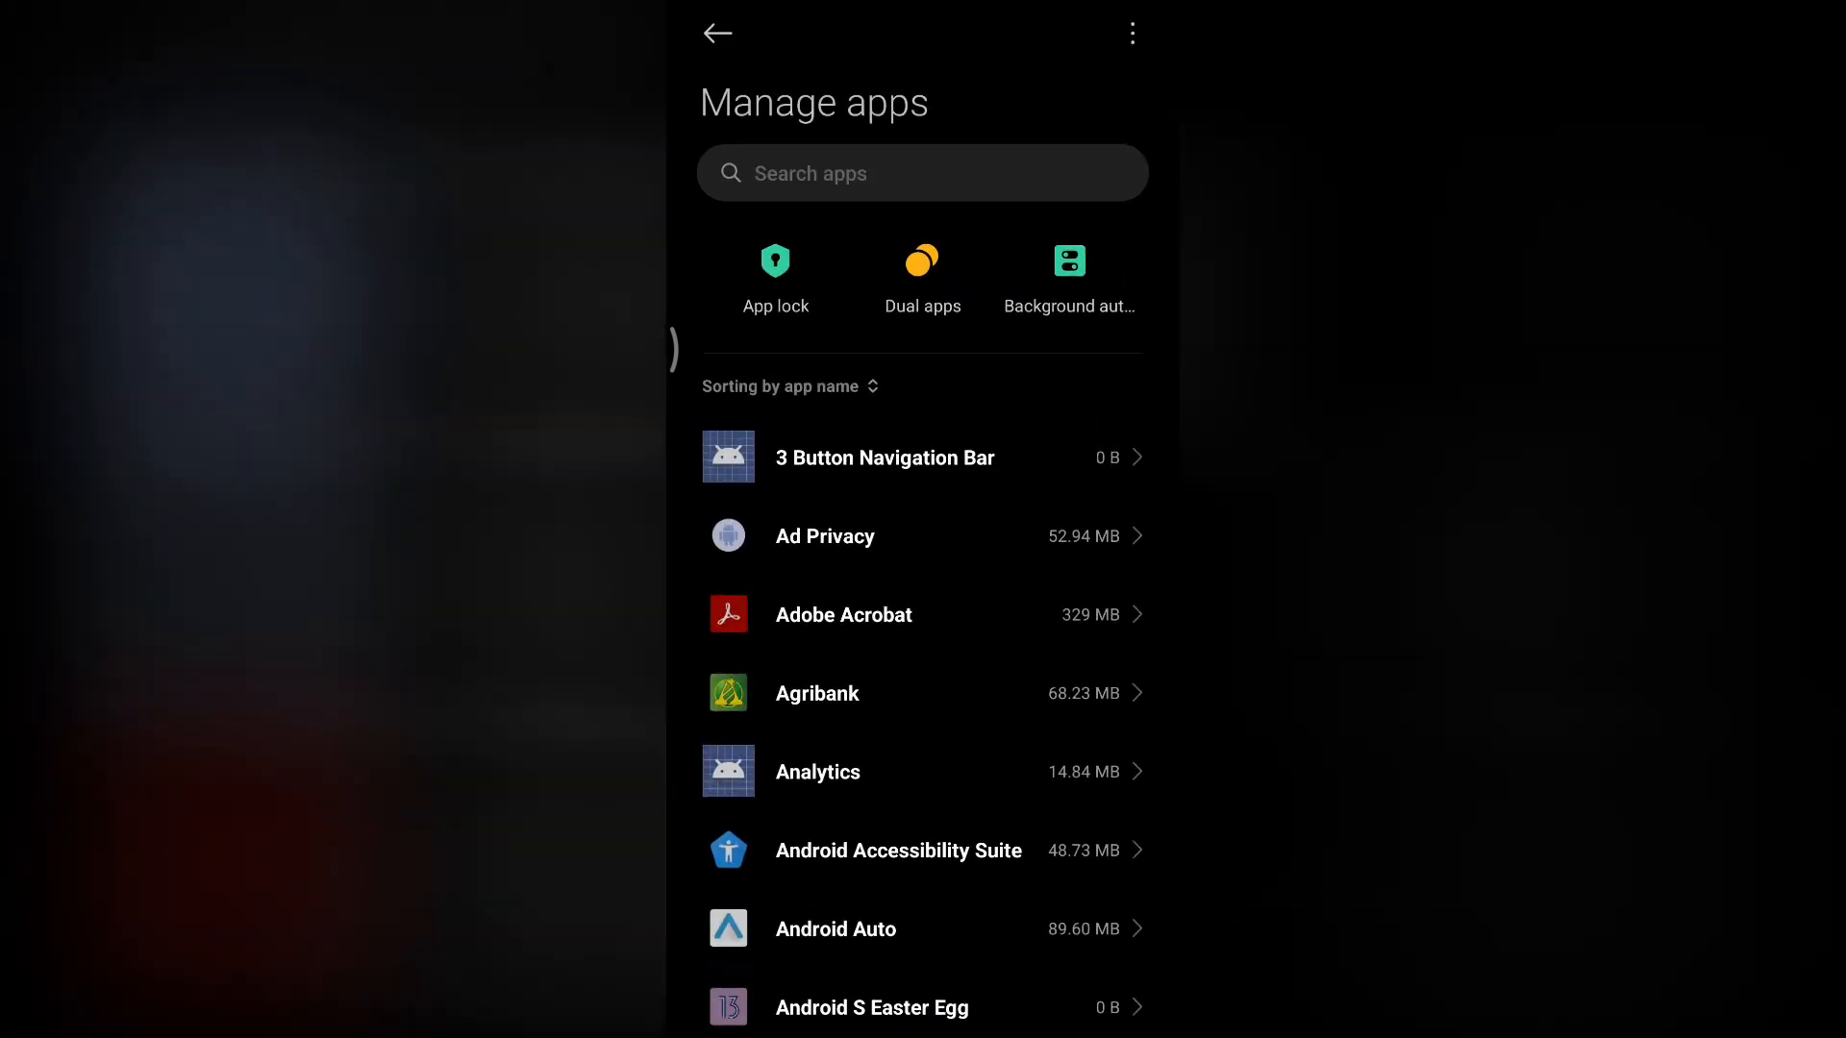
Scroll down the Manage apps list looking for Minecraft, then leave the search
scroll("down", 3)
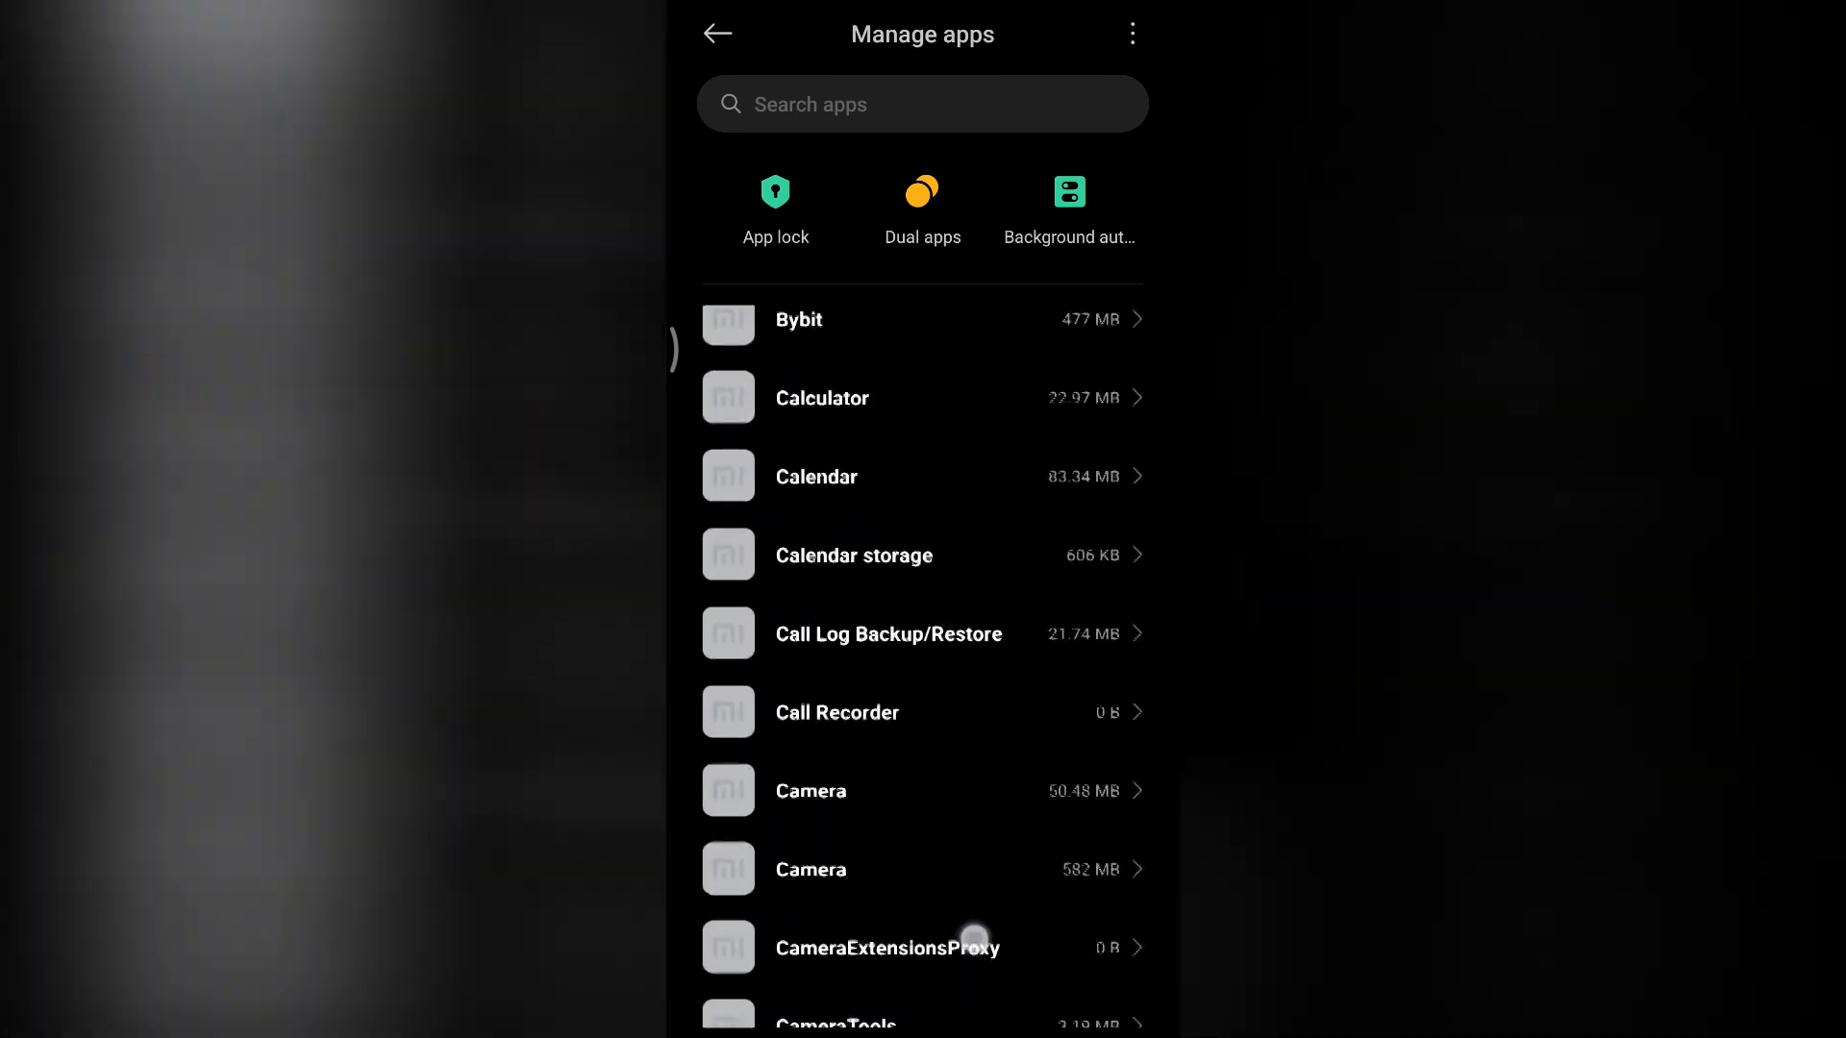
scroll("down", 3)
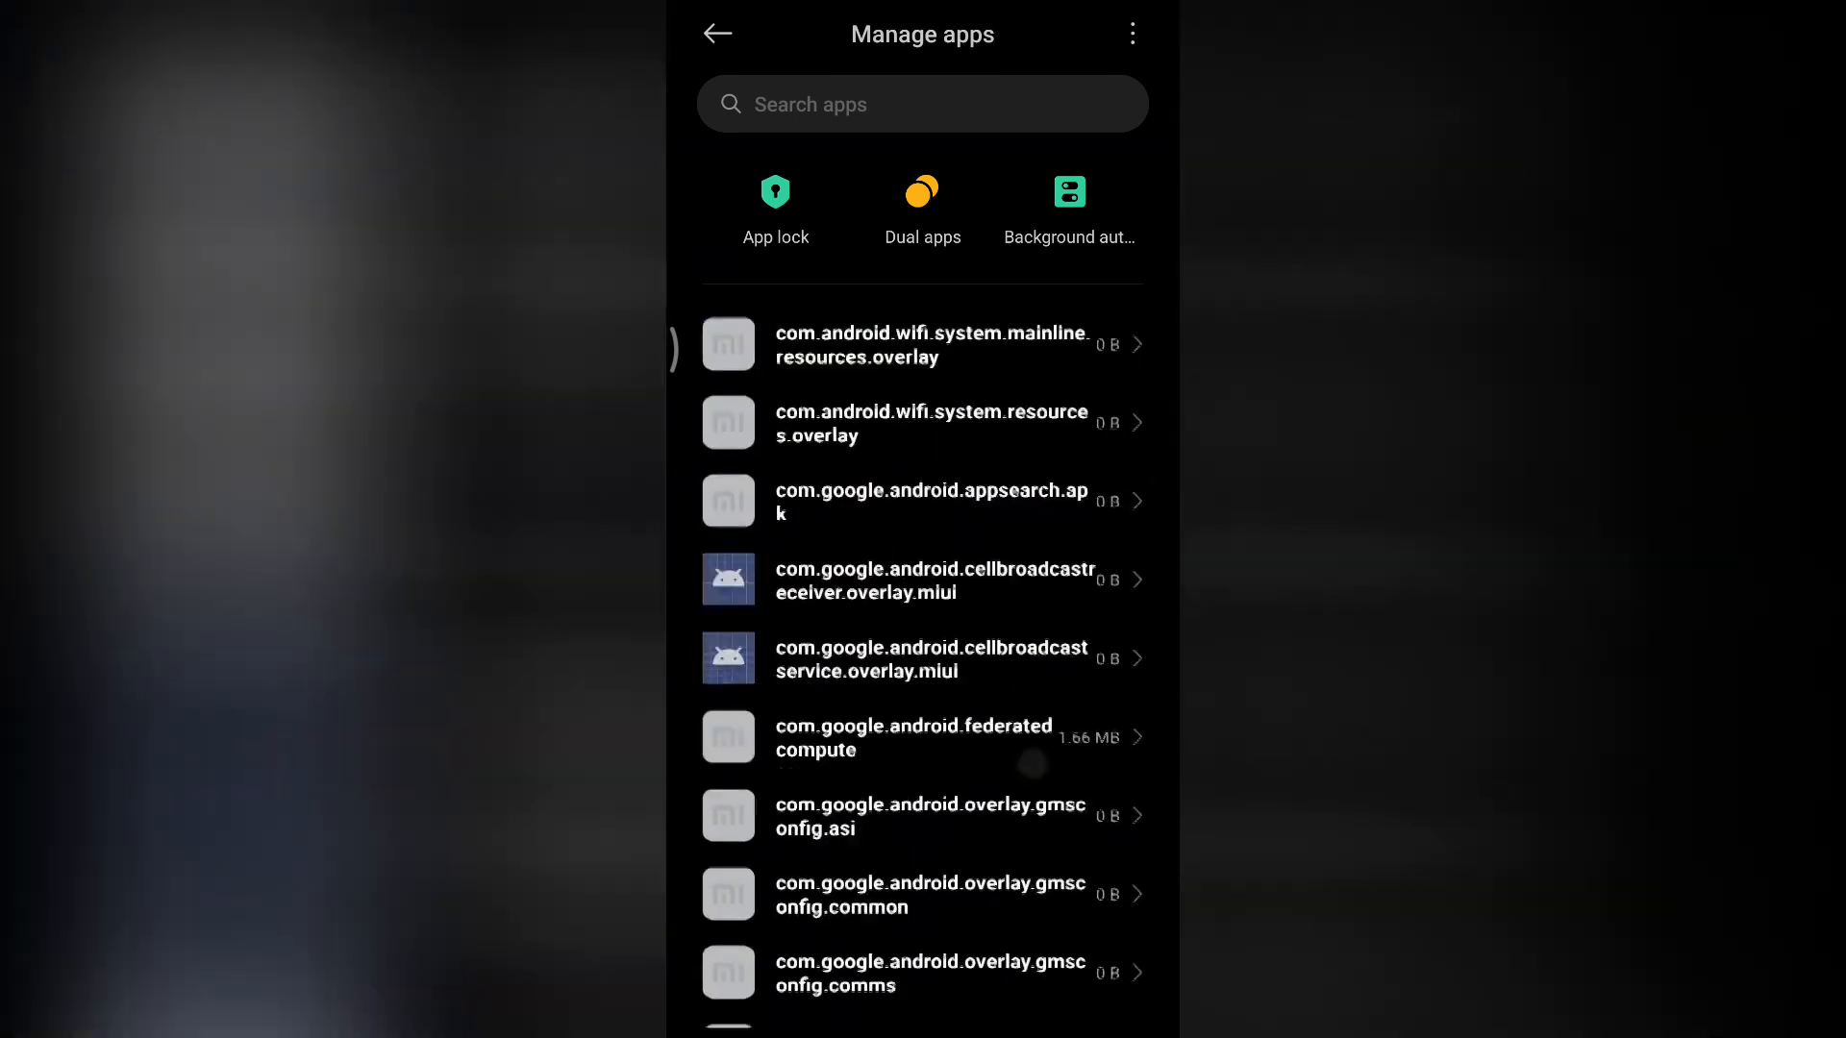
scroll("down", 3)
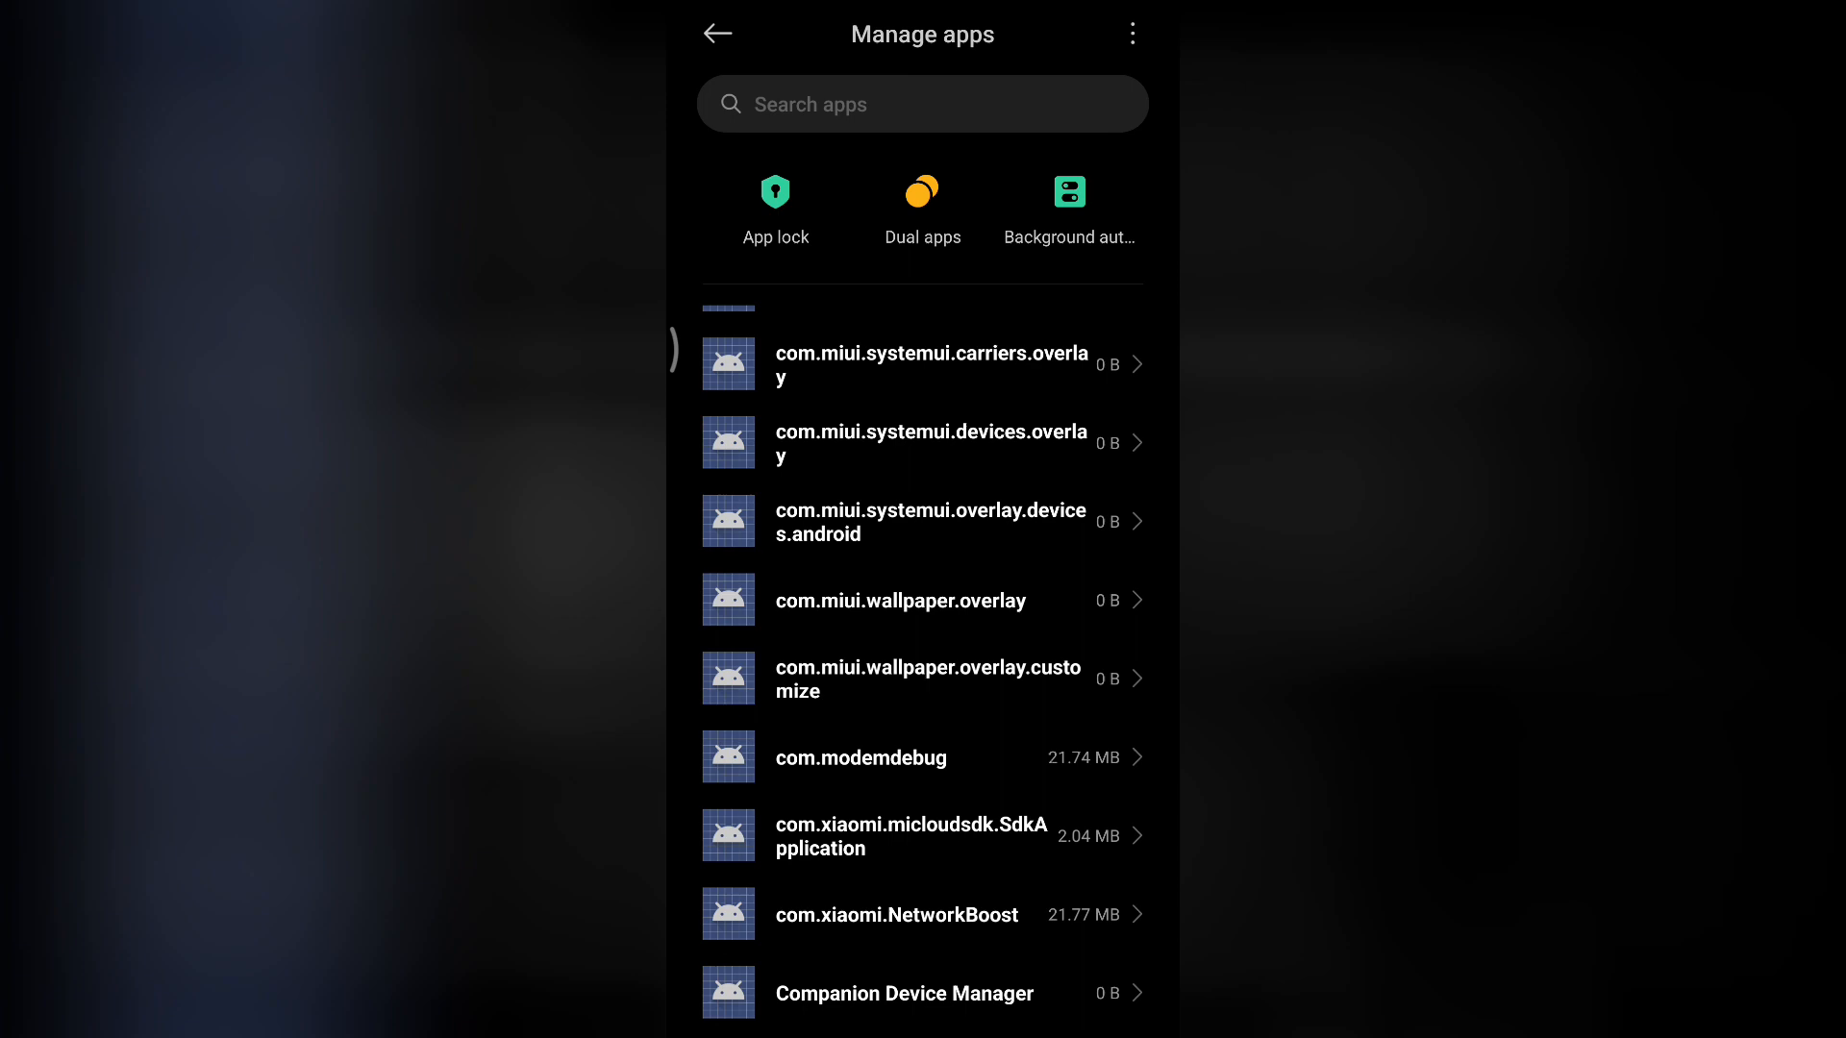
left_click(1131, 33)
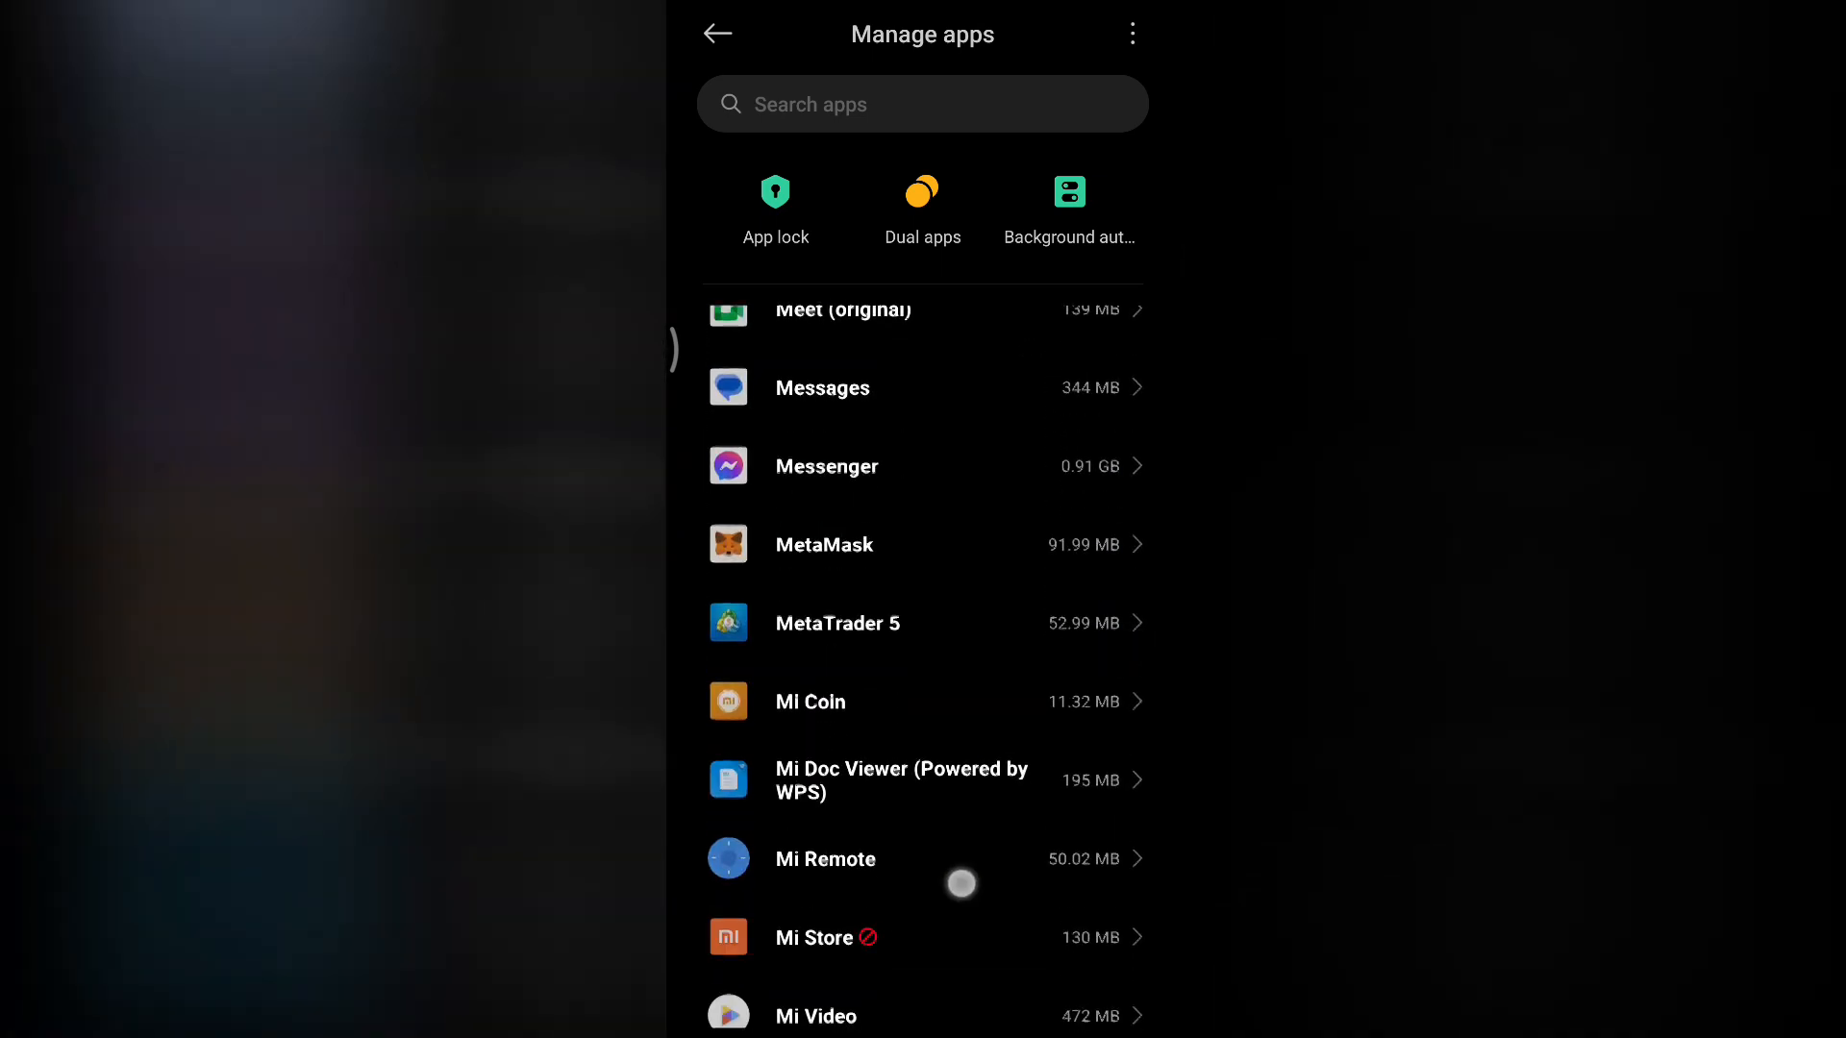
Scroll through the M entries without finding Minecraft, ending back at the home screen
scroll("down", 3)
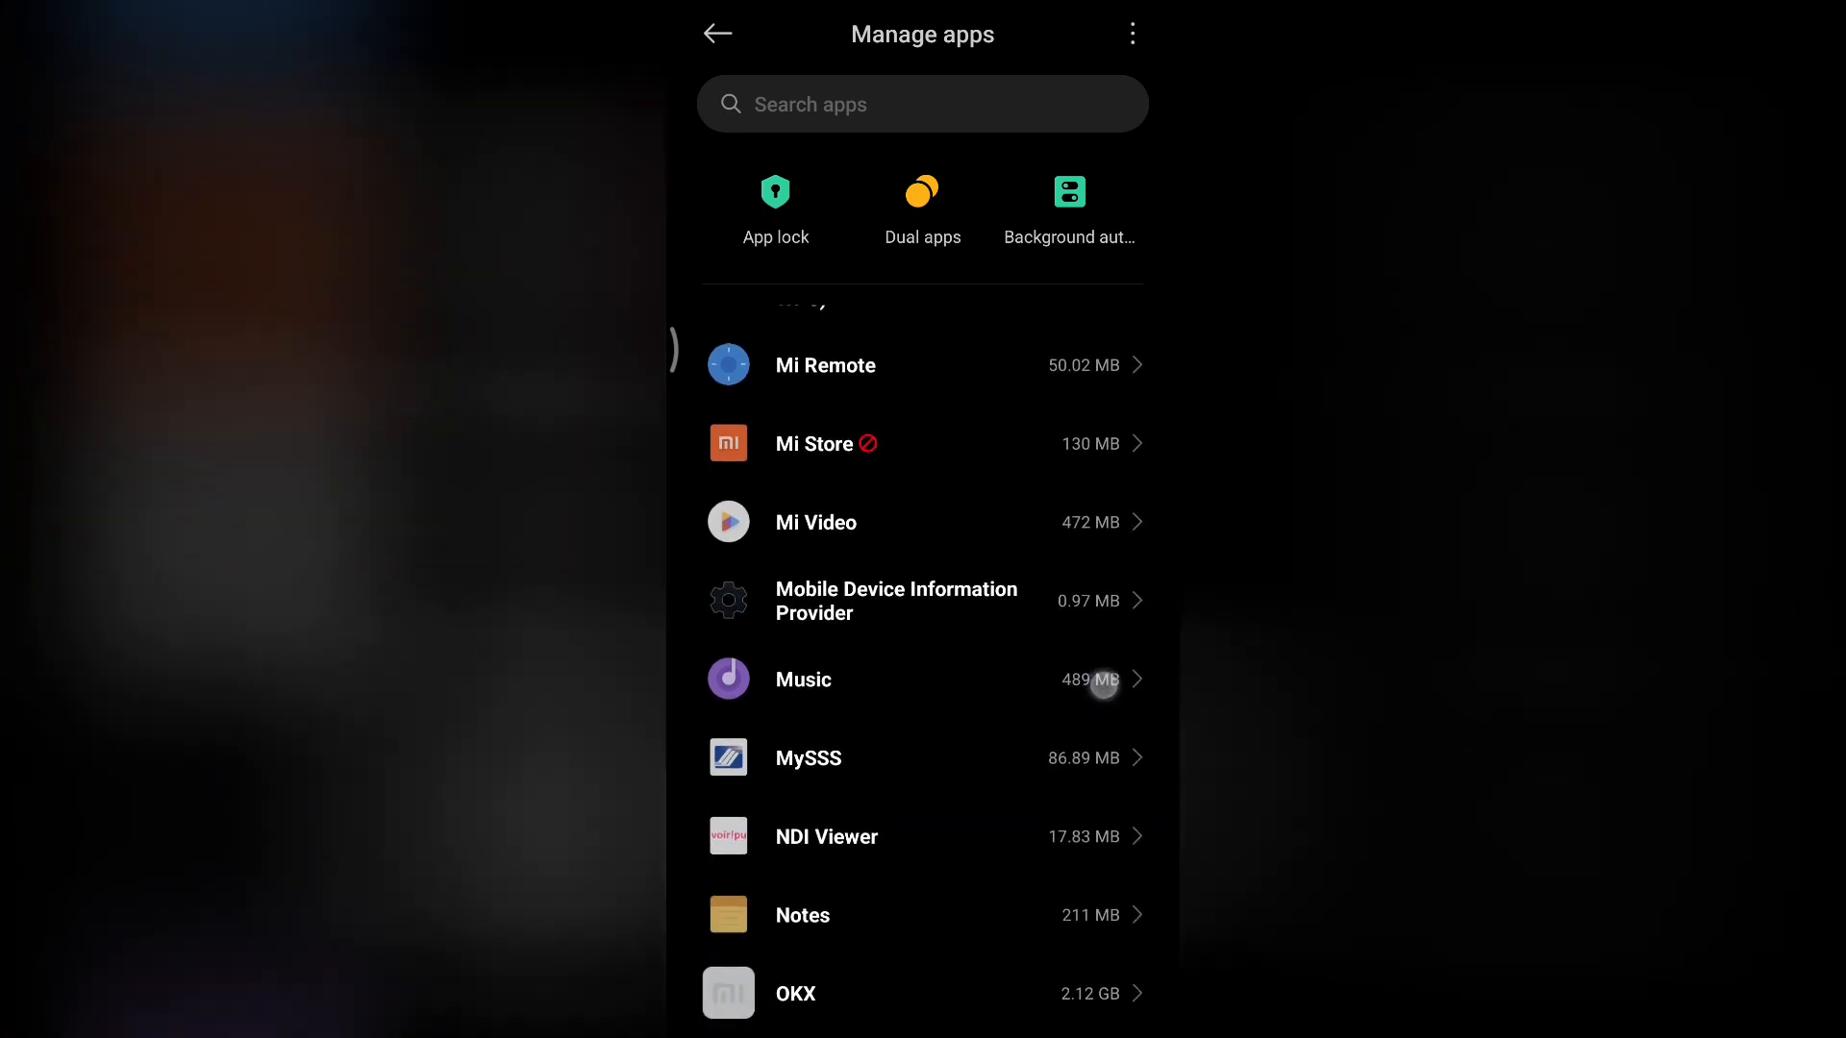
scroll("up", 3)
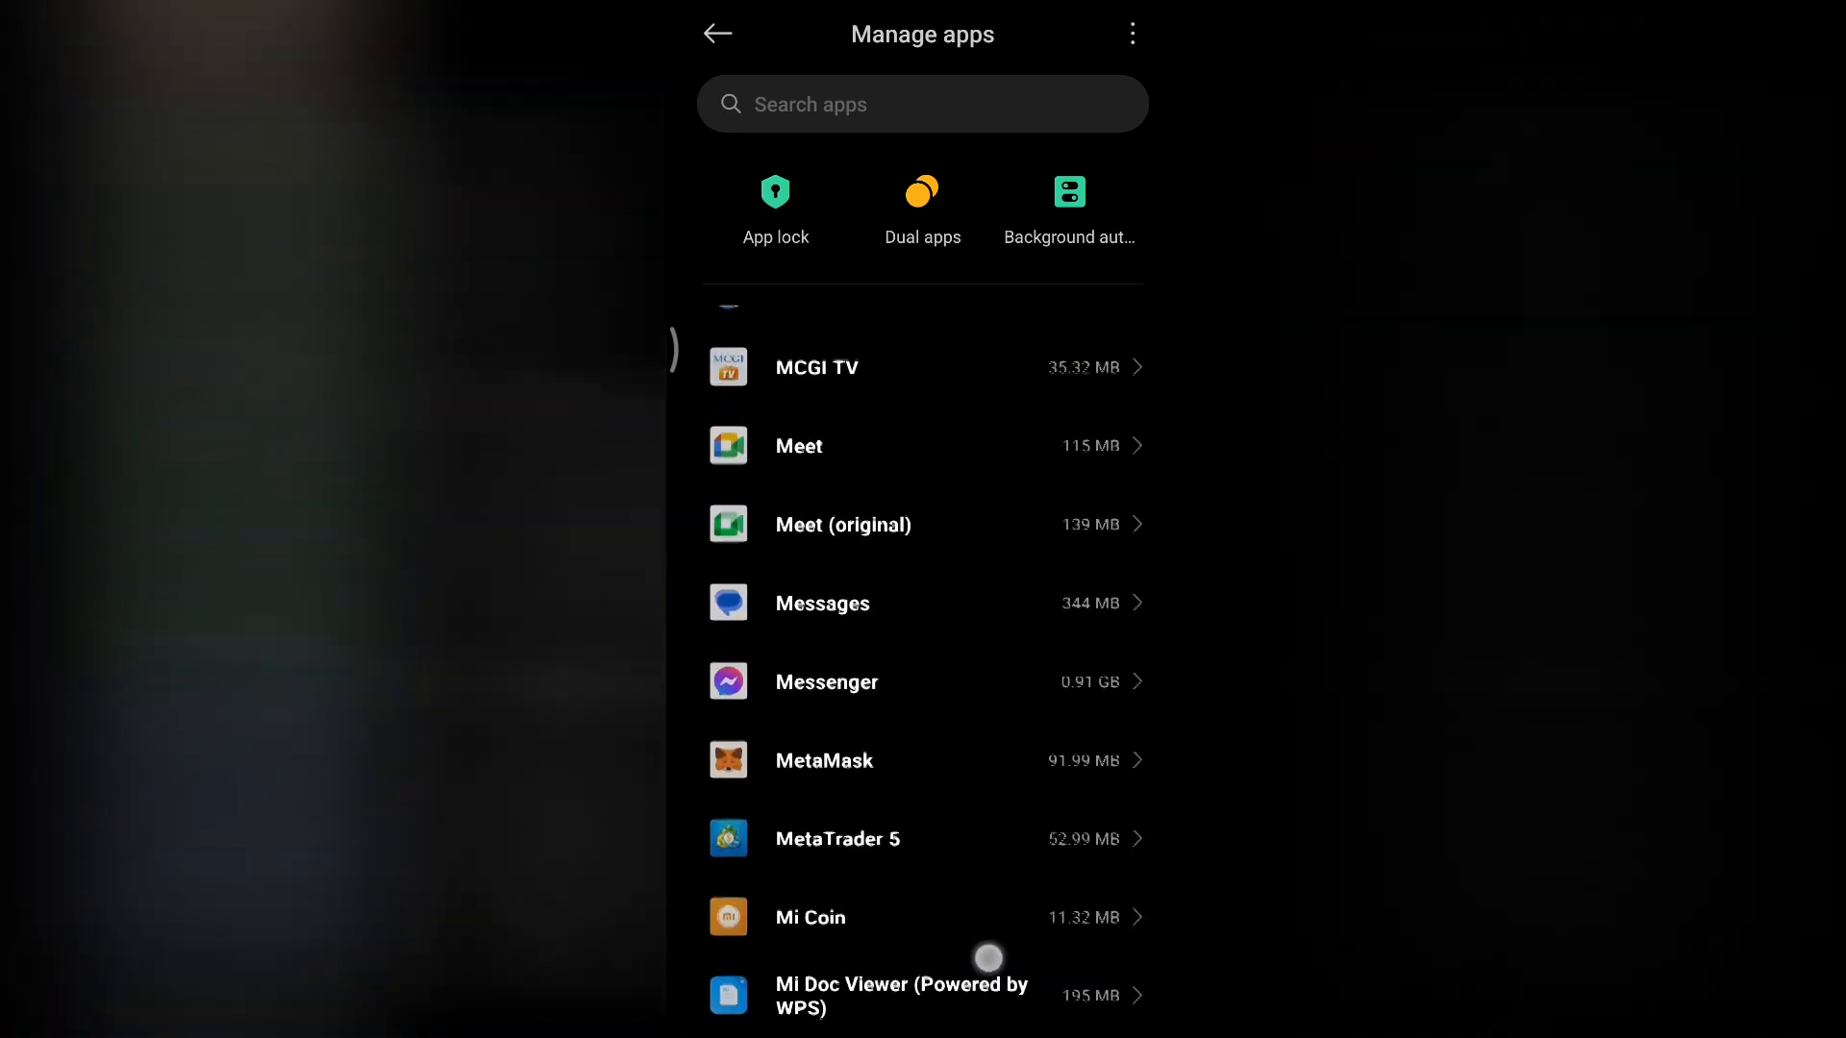
scroll("down", 3)
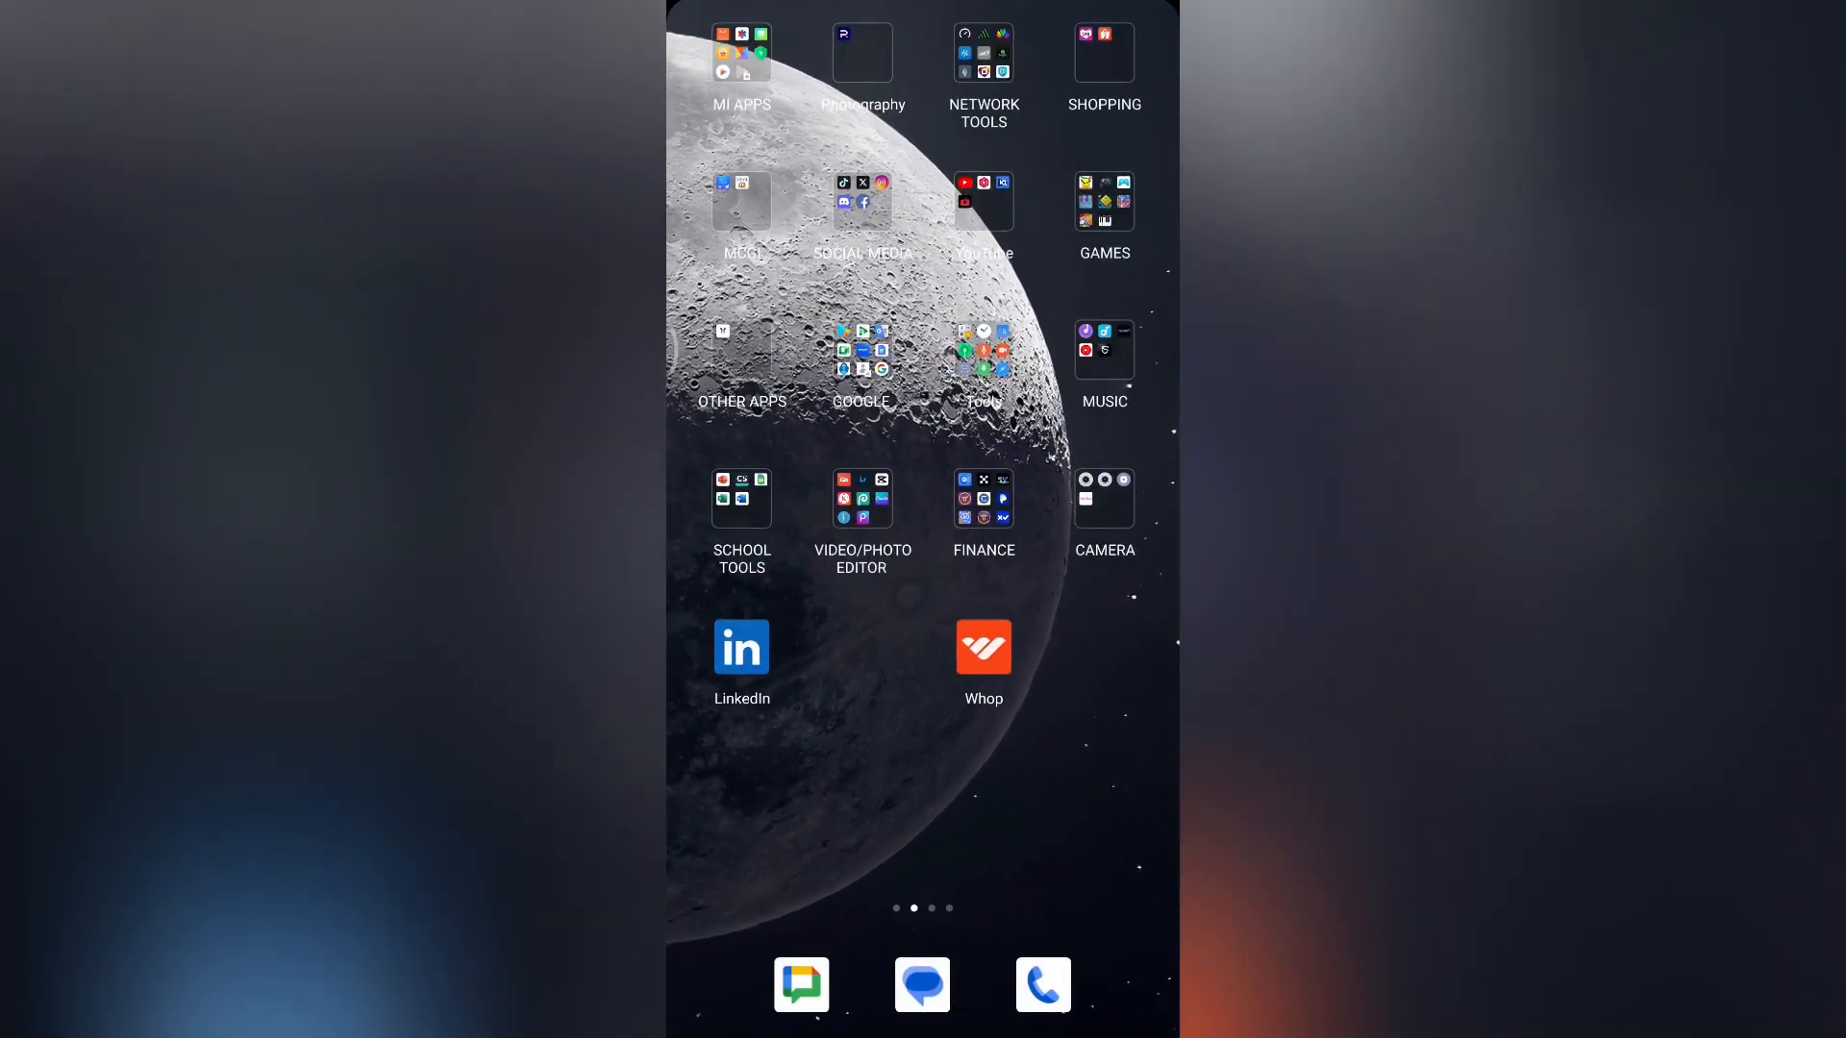
Launch the Play Store from the Google folder on the home screen
scroll("left", 3)
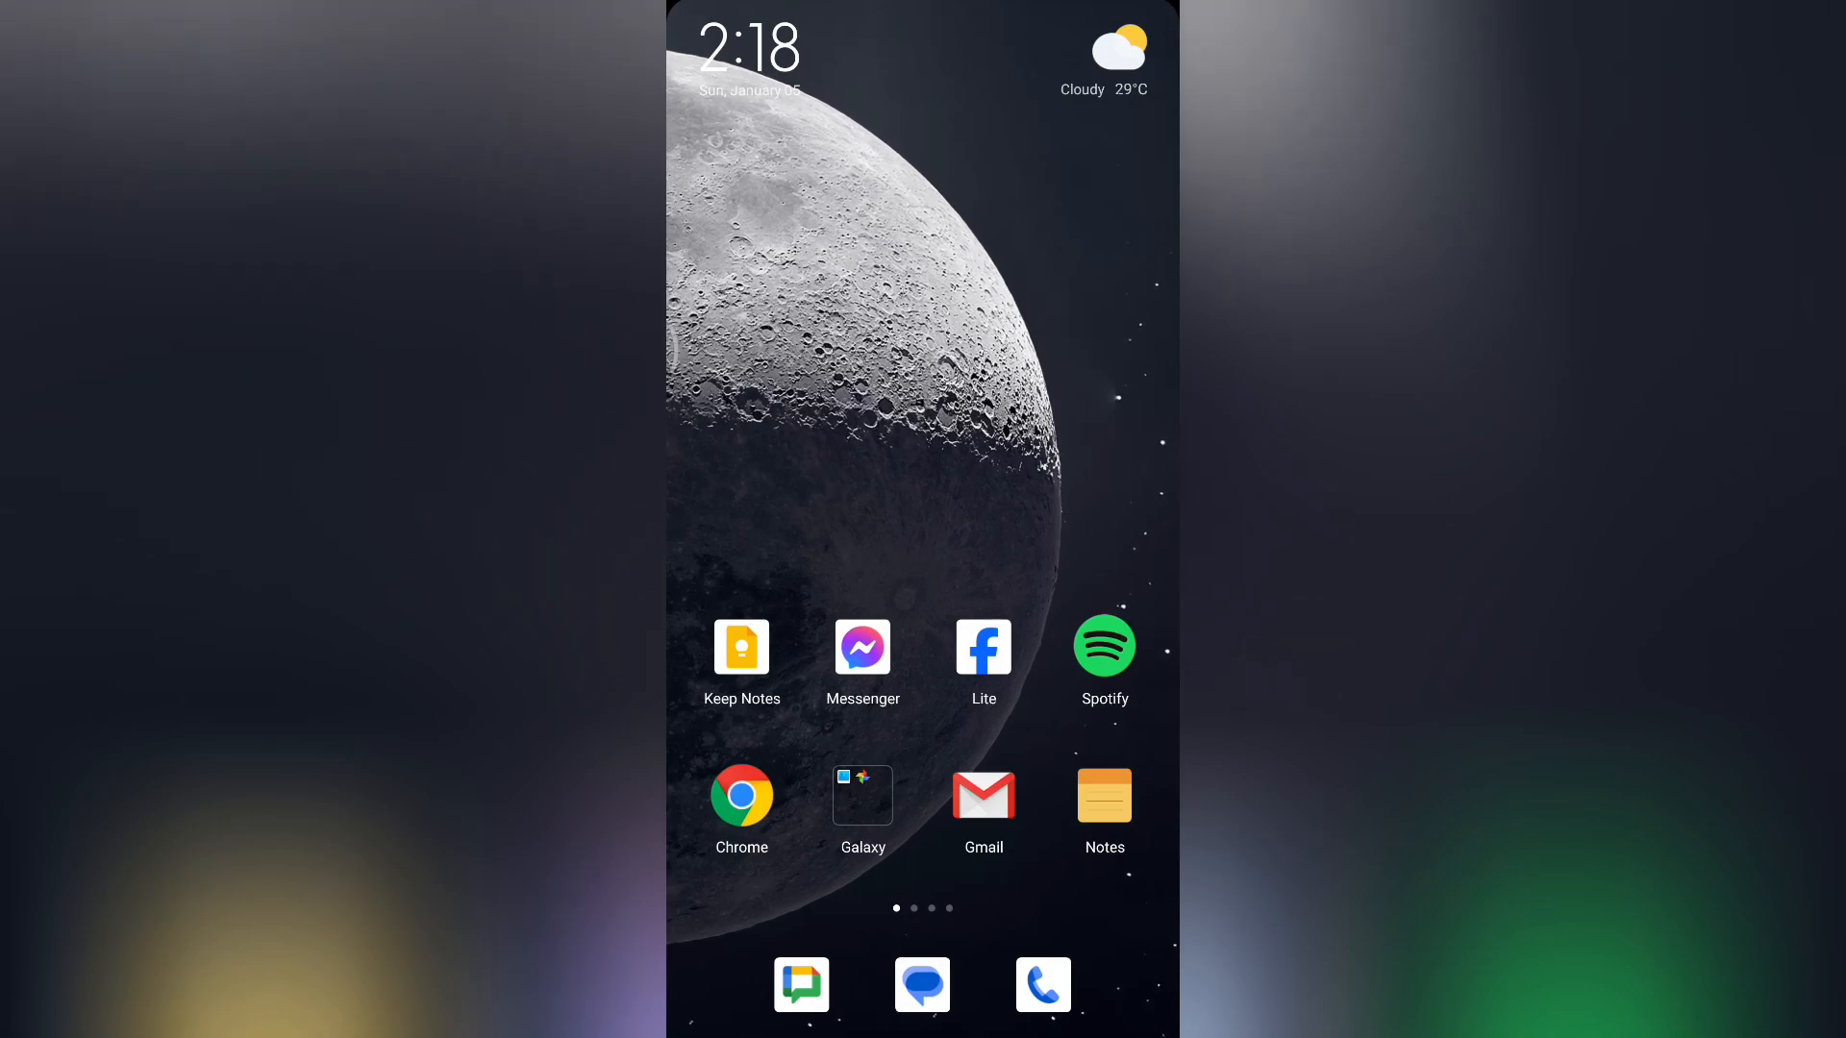
left_click(863, 794)
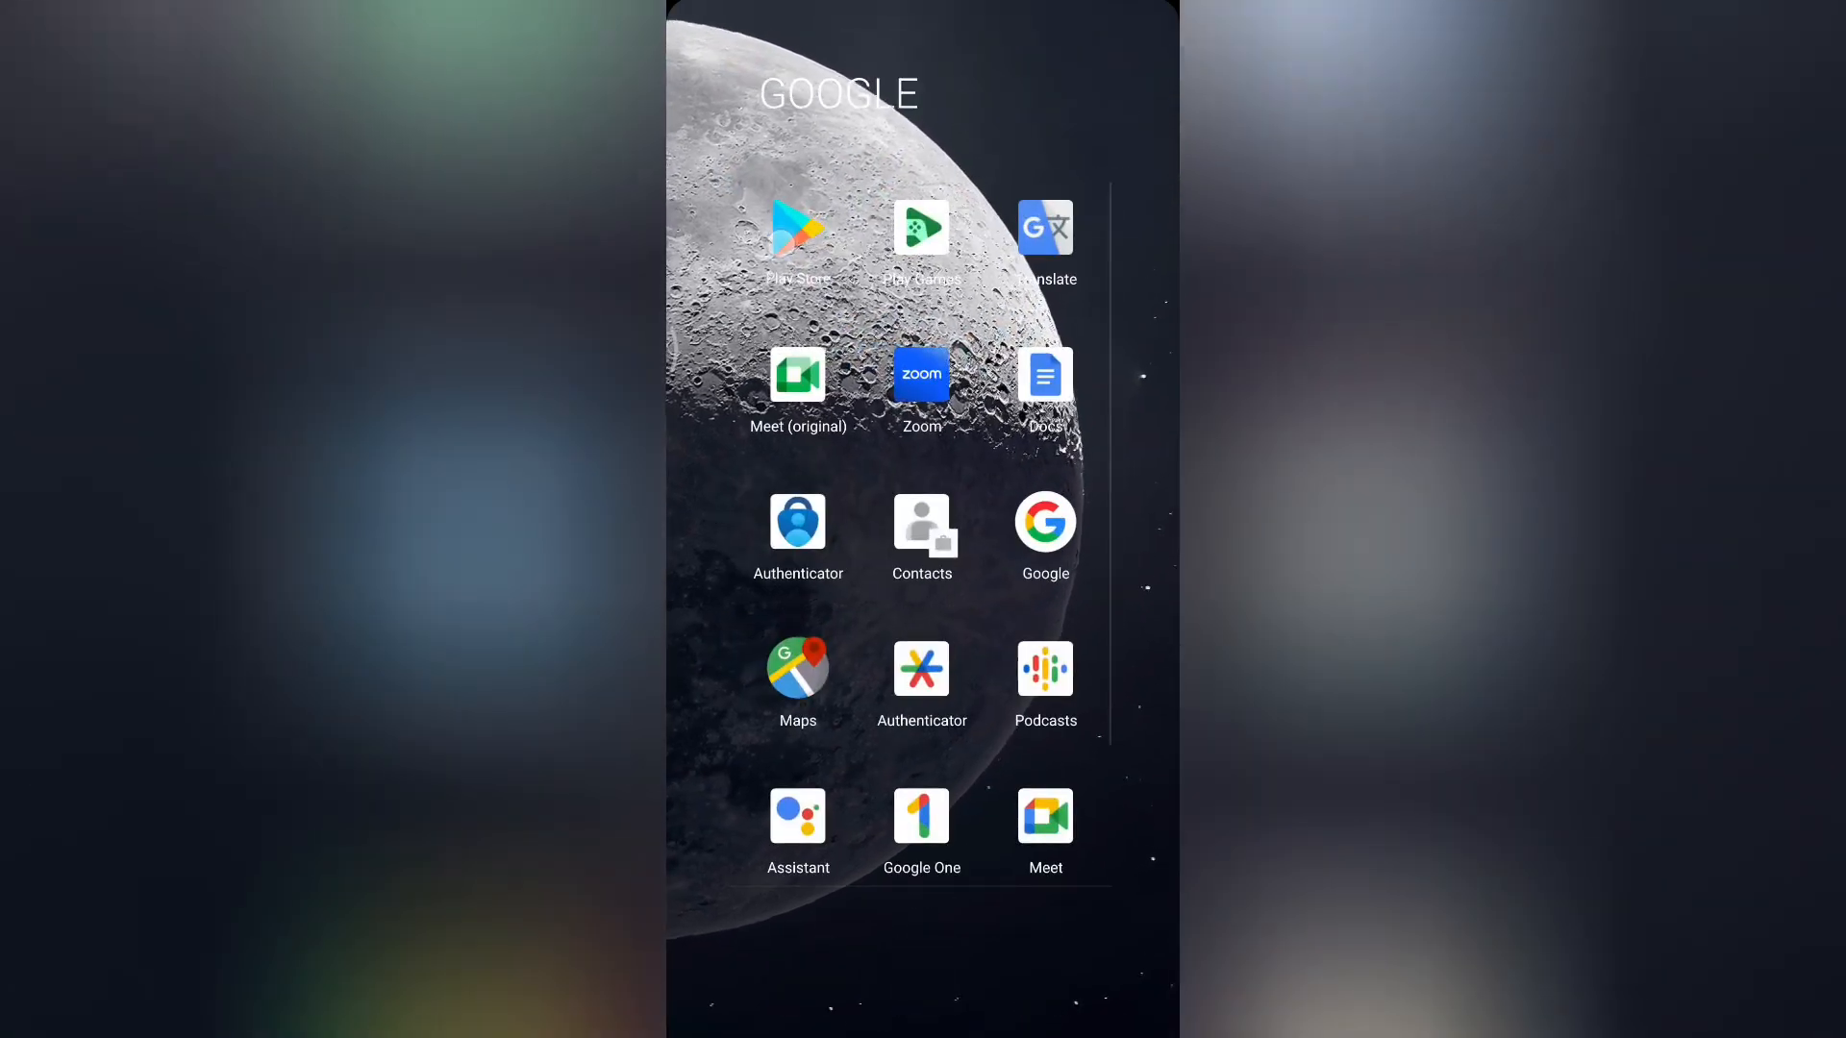
left_click(796, 229)
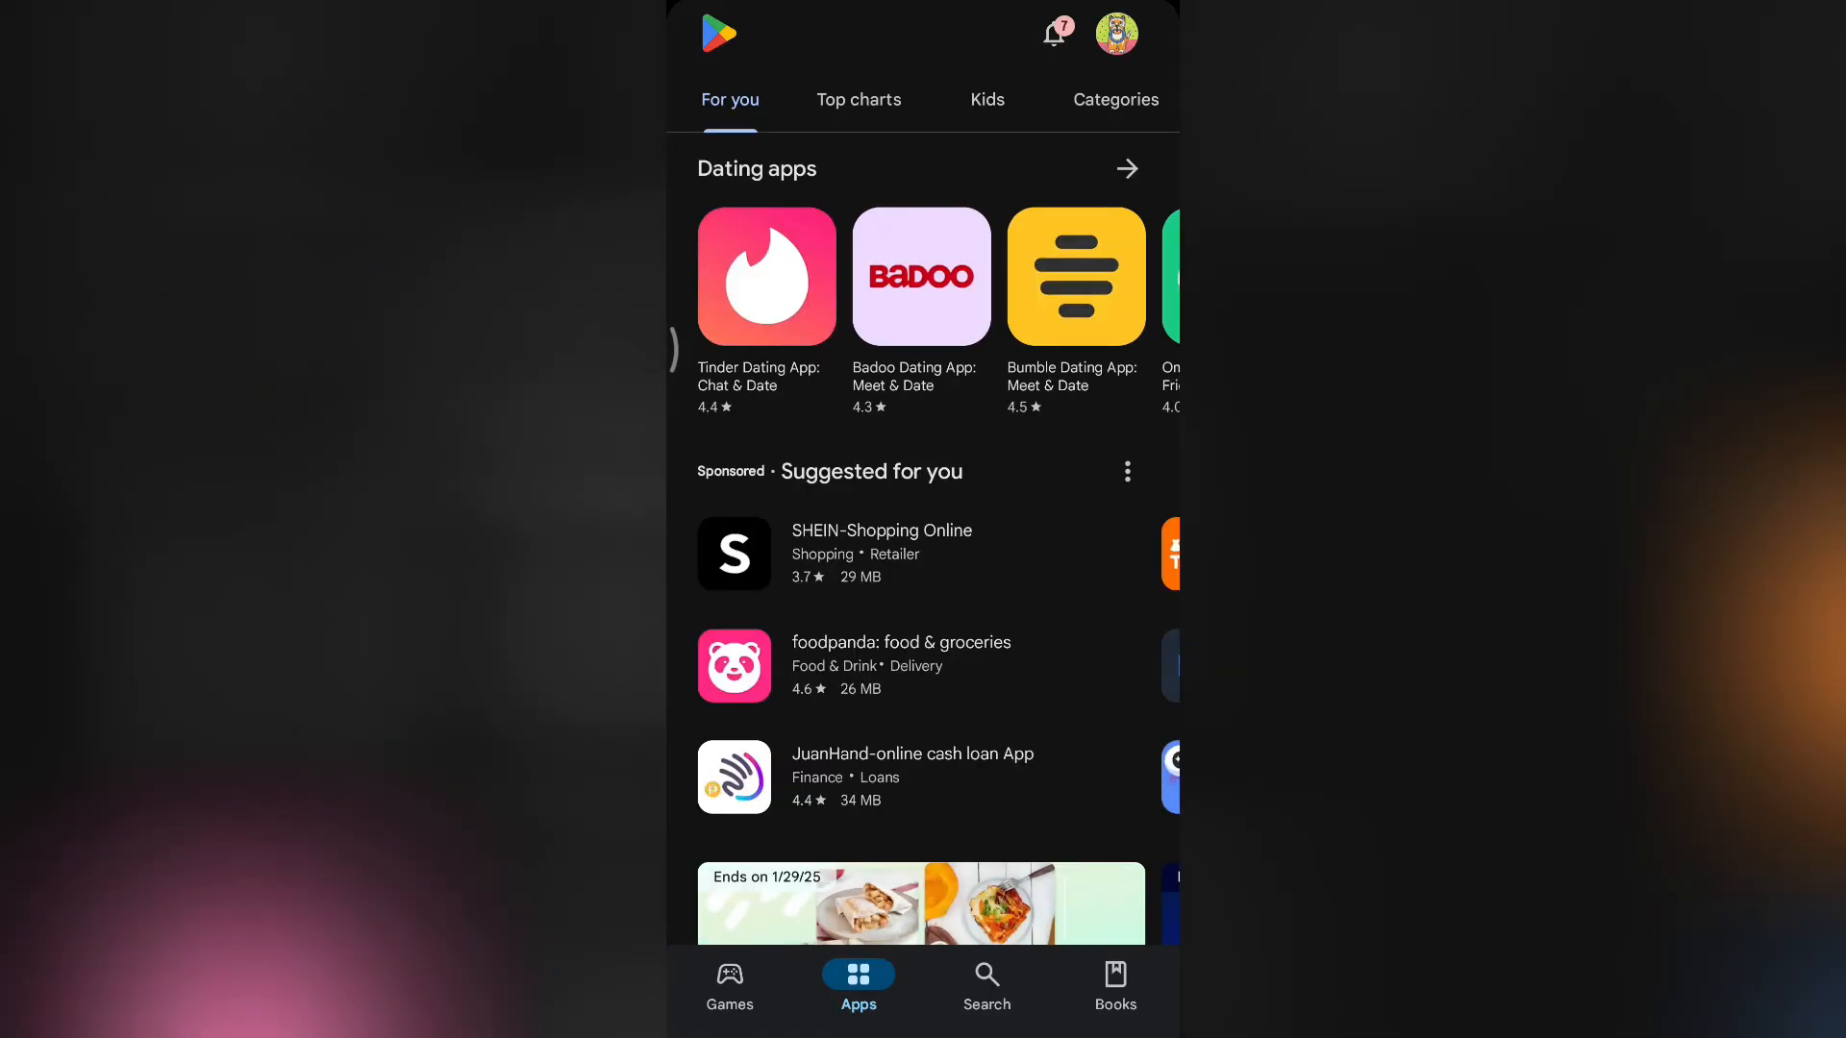
Search the store for 'min' and bring up the Minecraft page, which shows it as installed
left_click(986, 982)
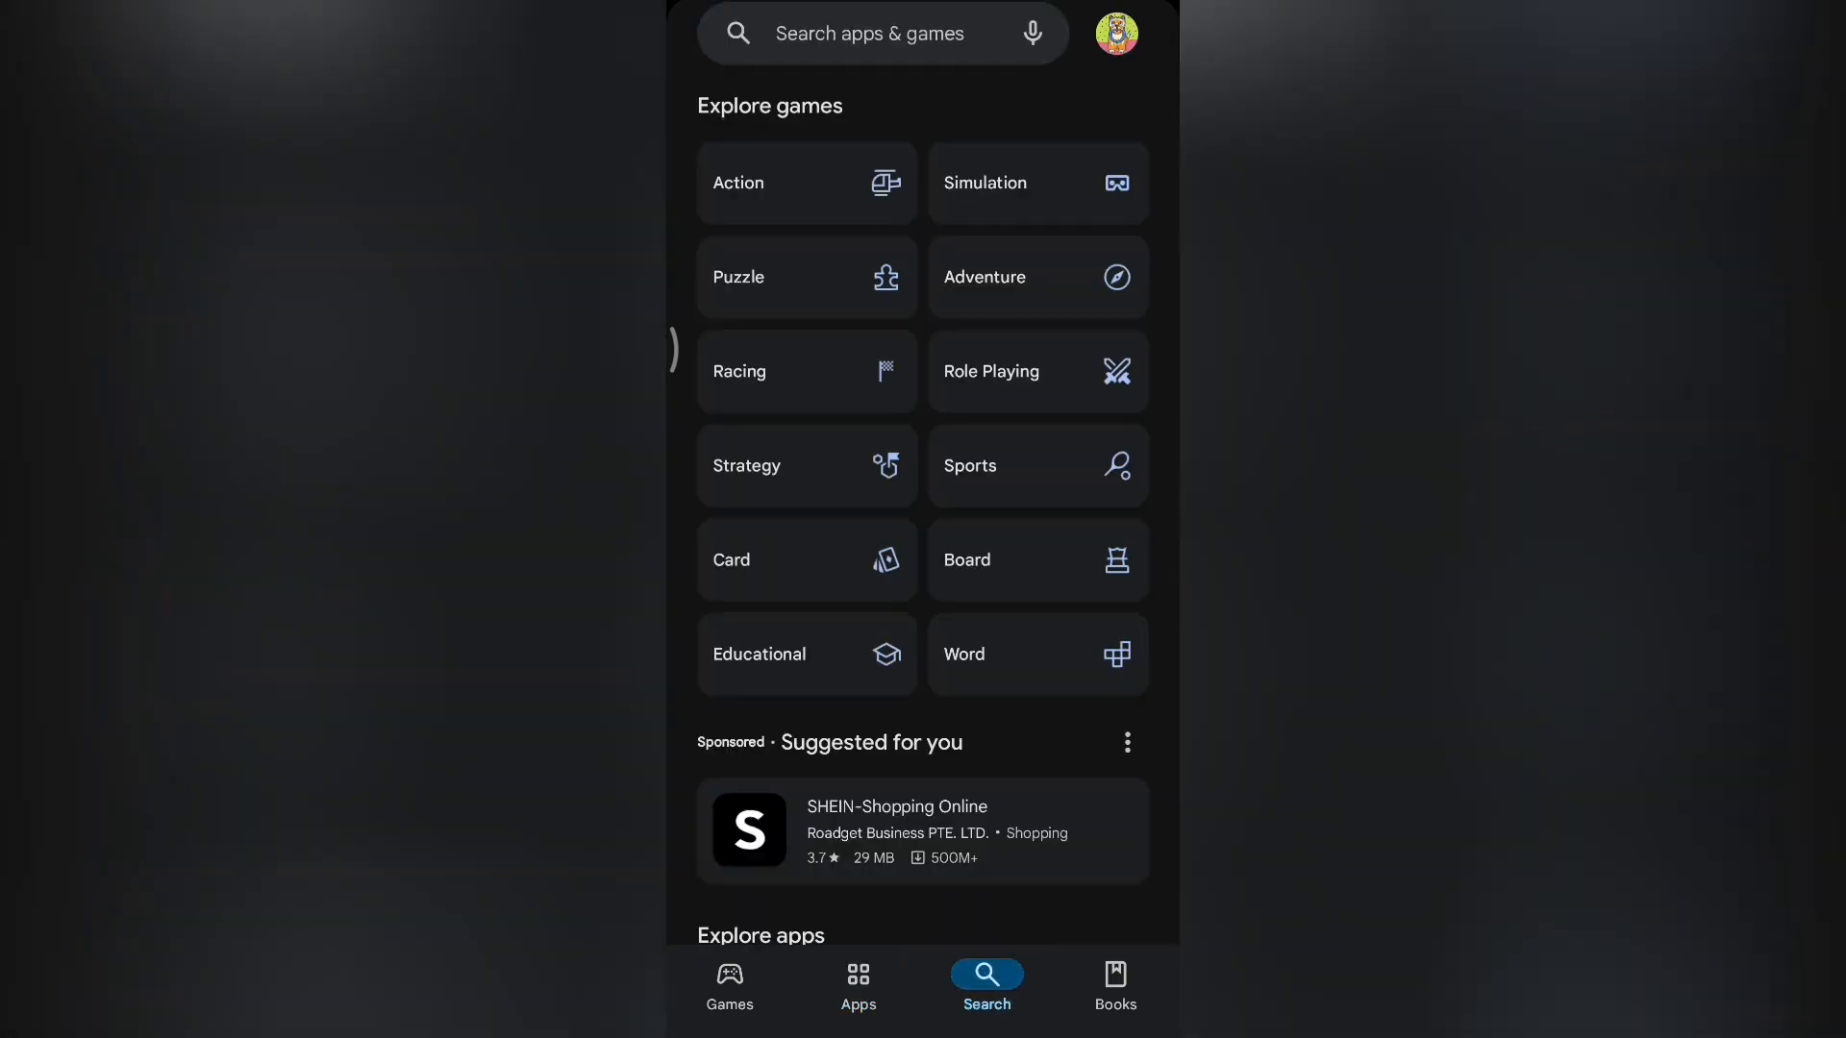
type("min")
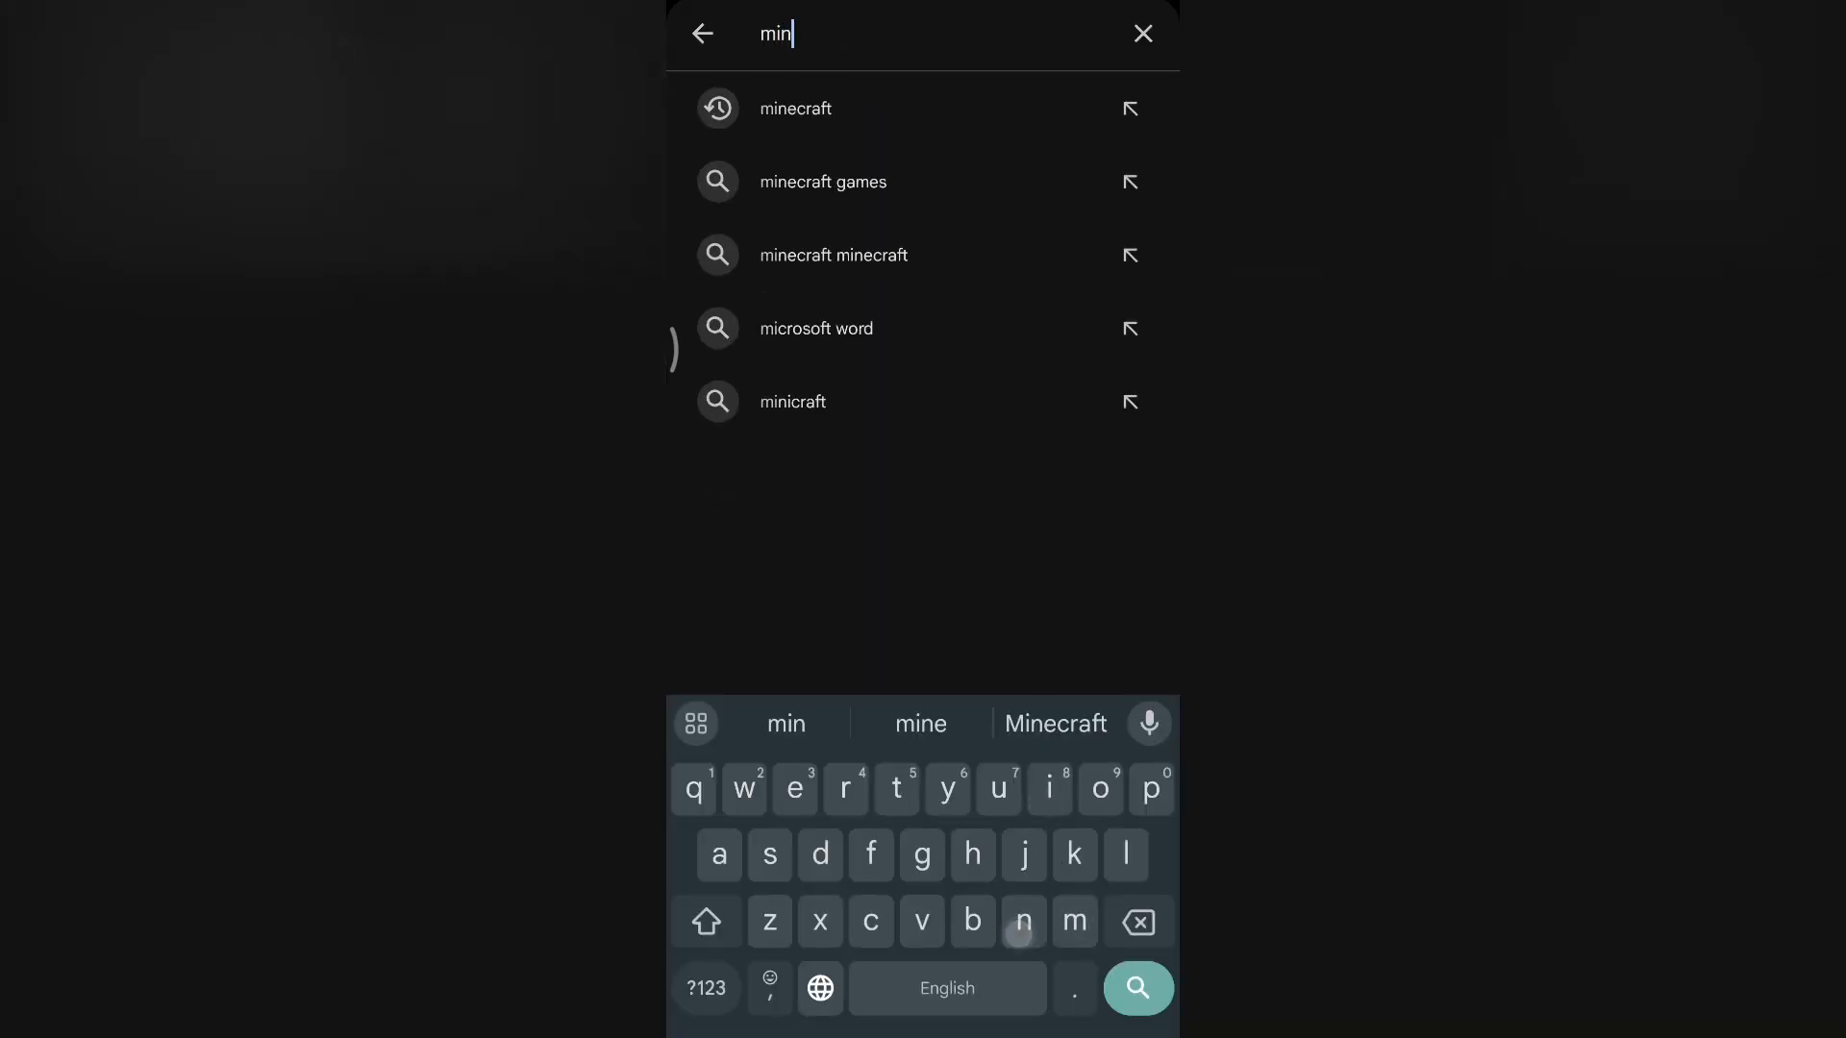
left_click(796, 107)
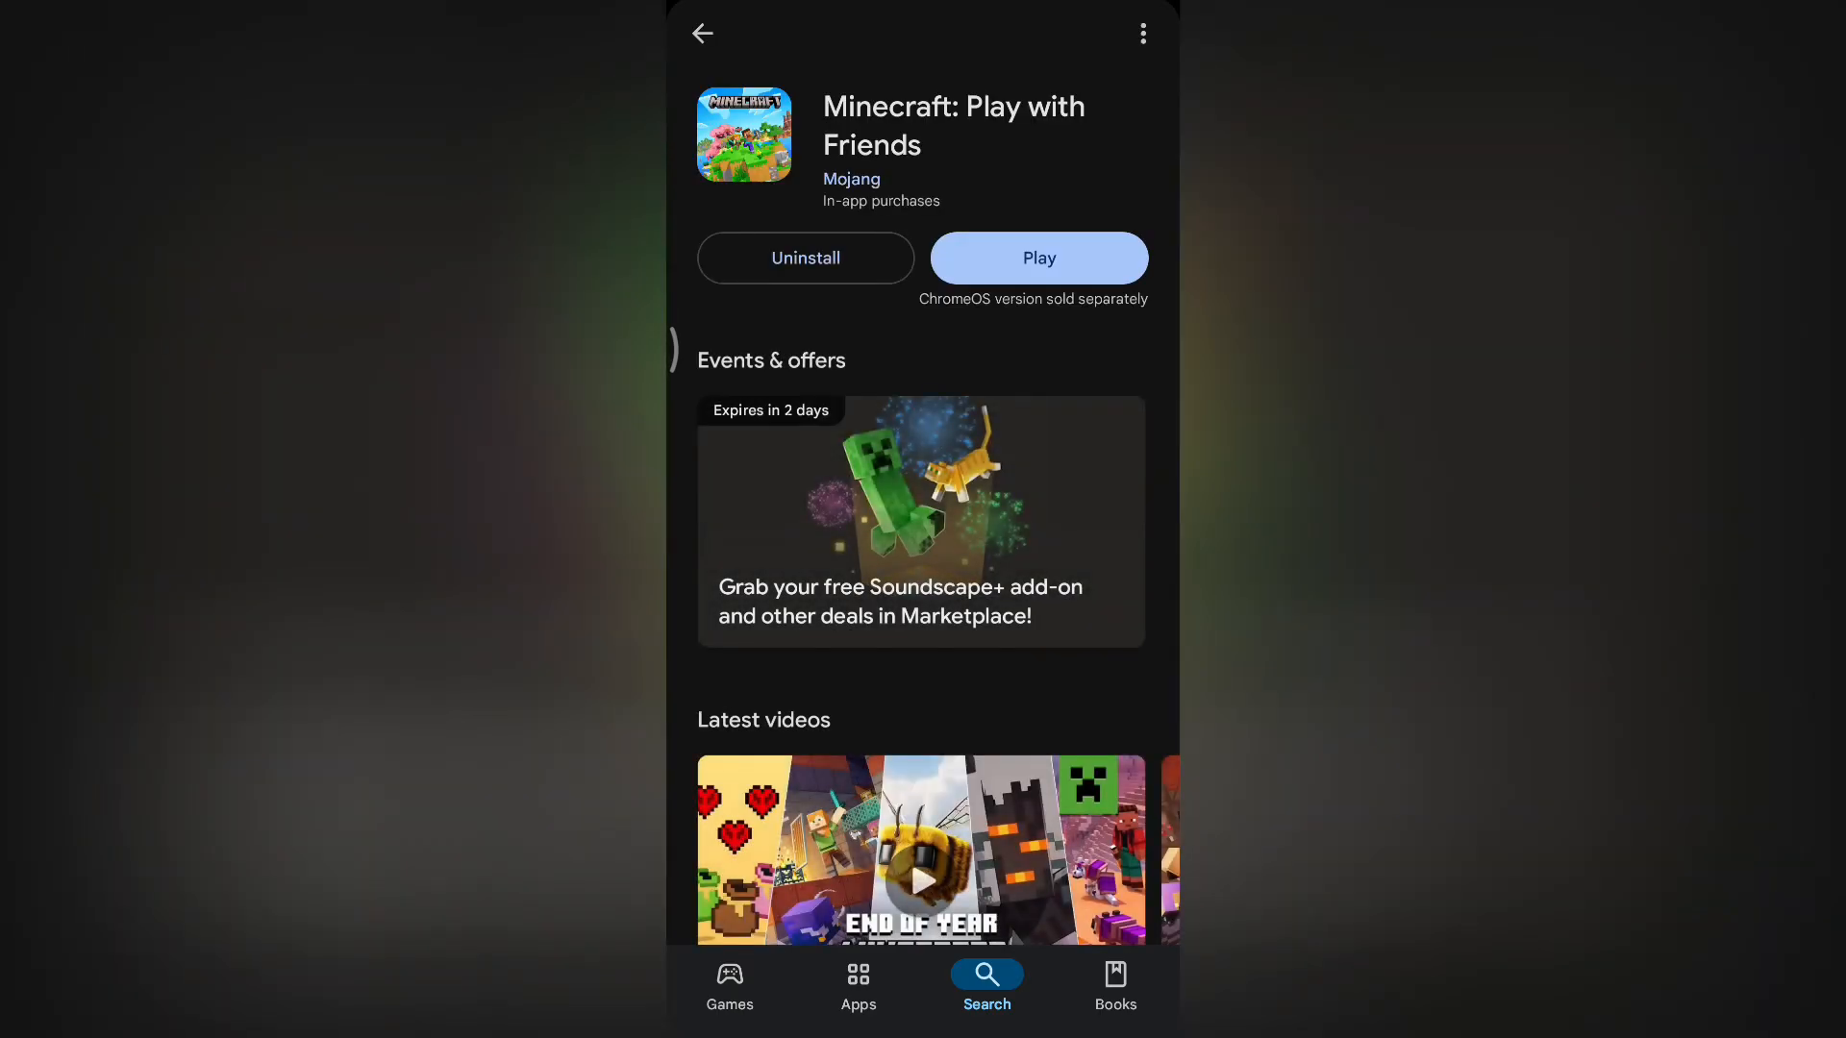
left_click(806, 257)
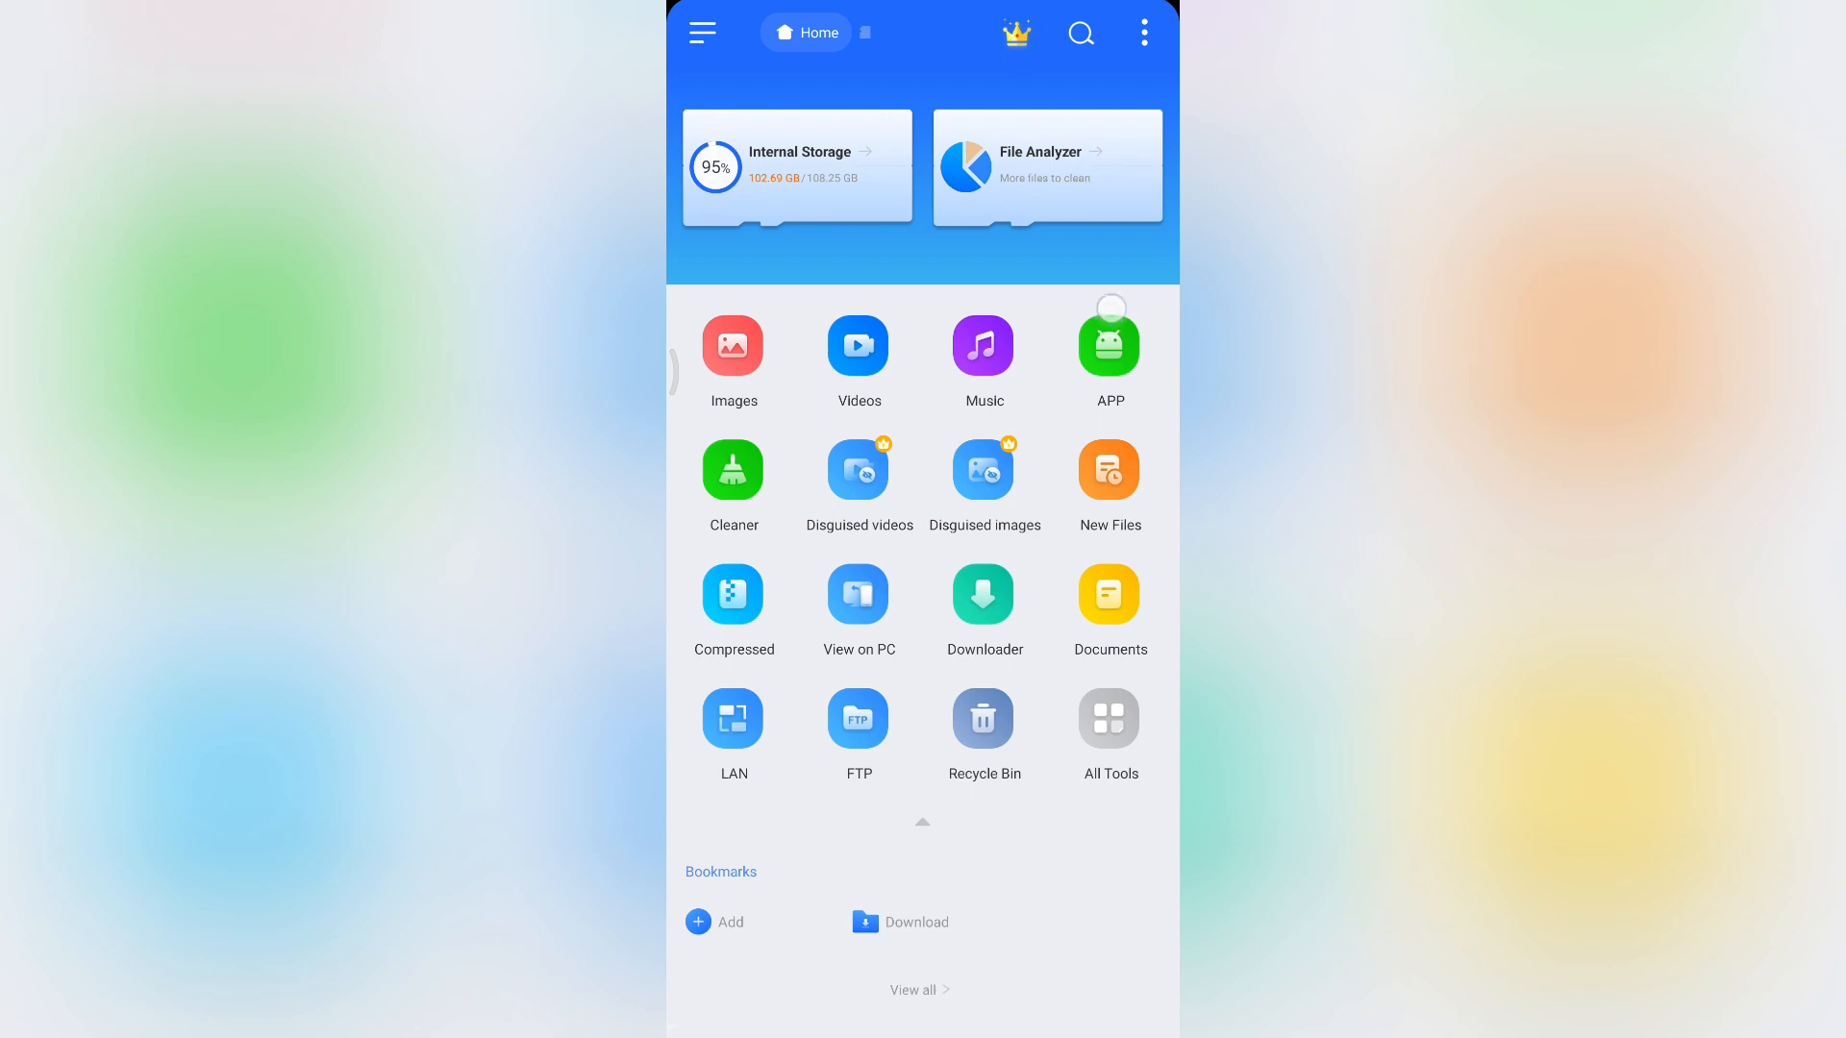
Show the APP category listing installed user apps such as Silencio, Telegram and TikTok
left_click(1108, 344)
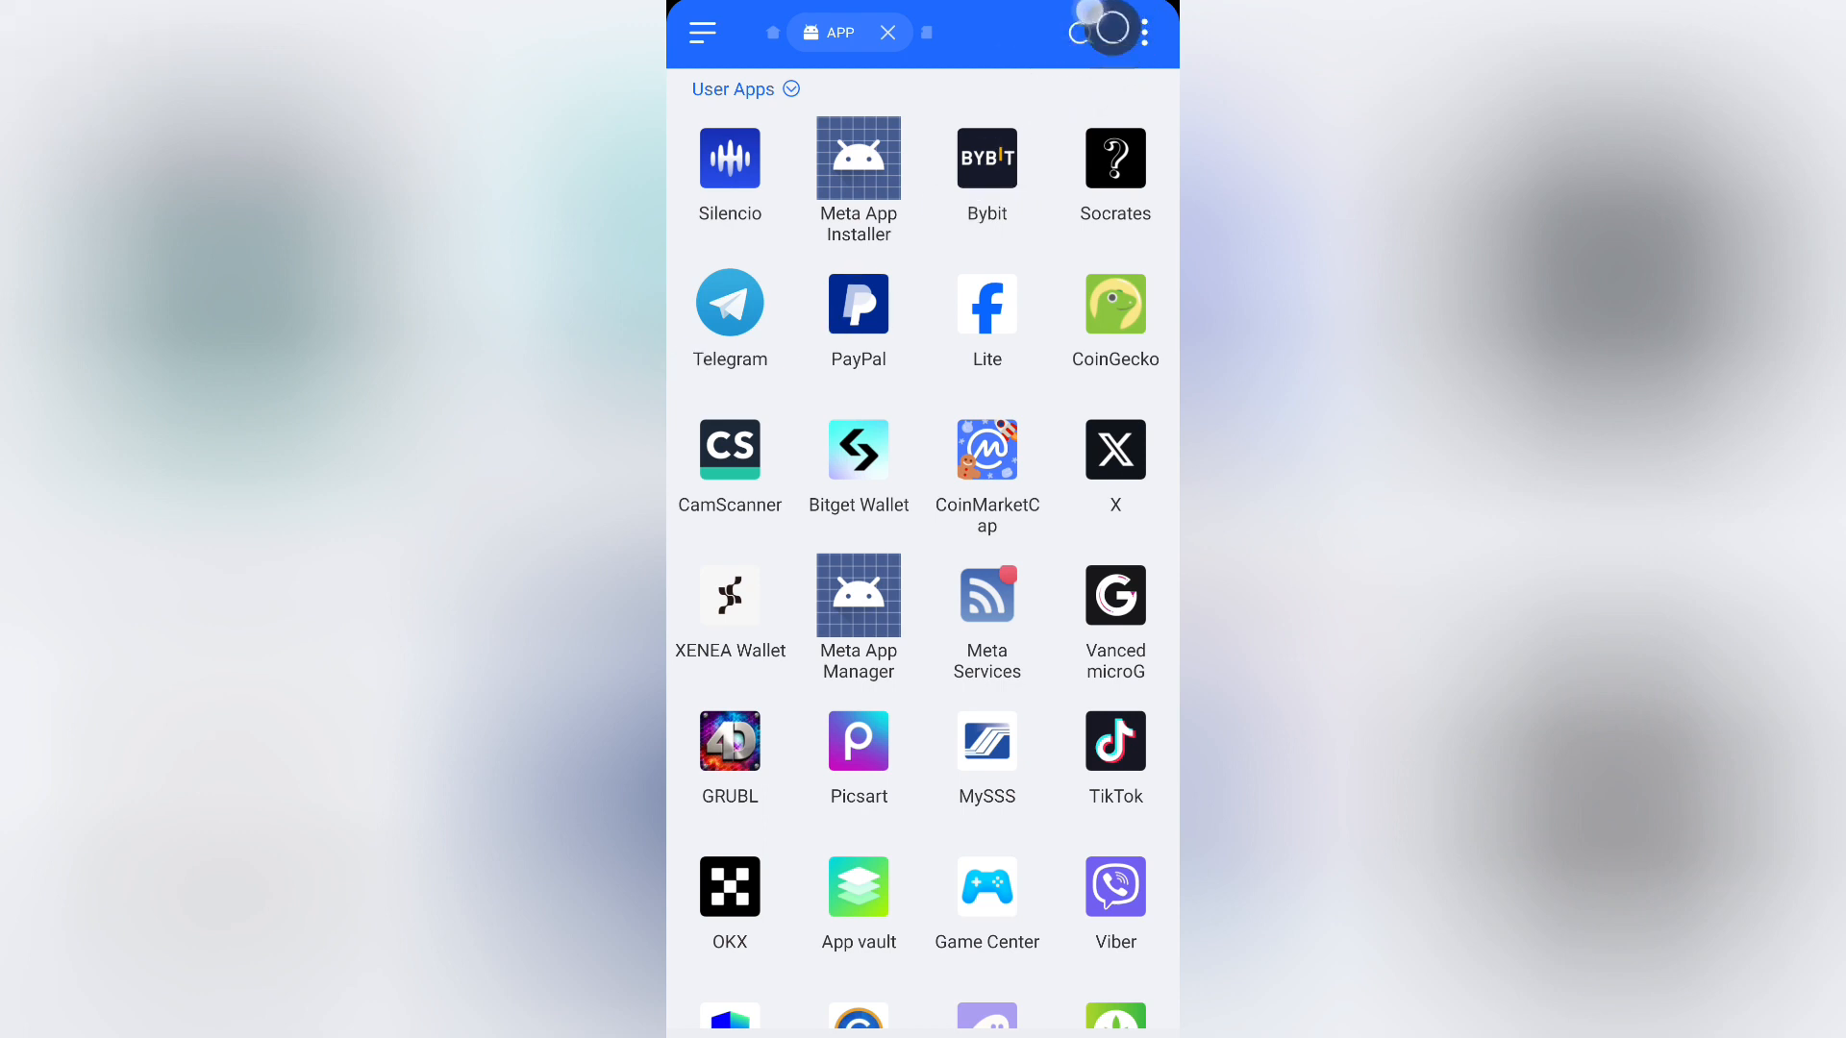
Search the user apps for 'mine' and find Minecraft in the results
left_click(836, 32)
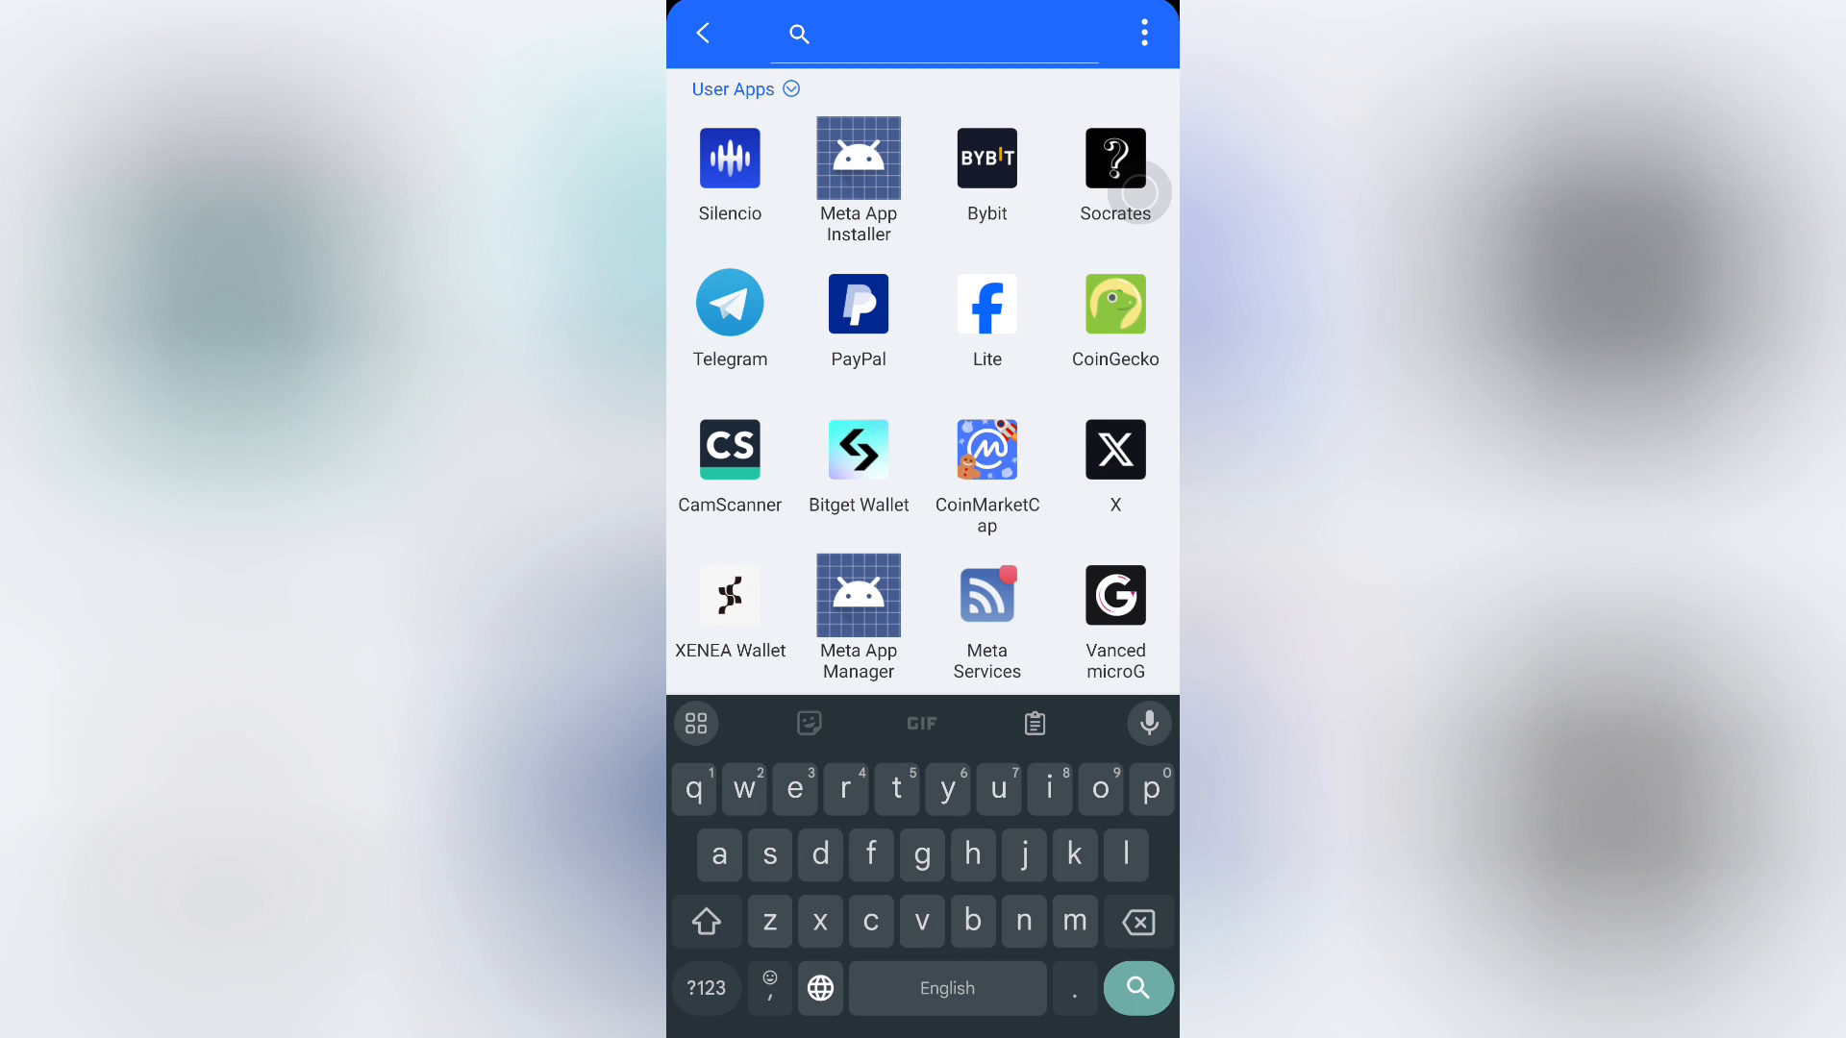
type("m")
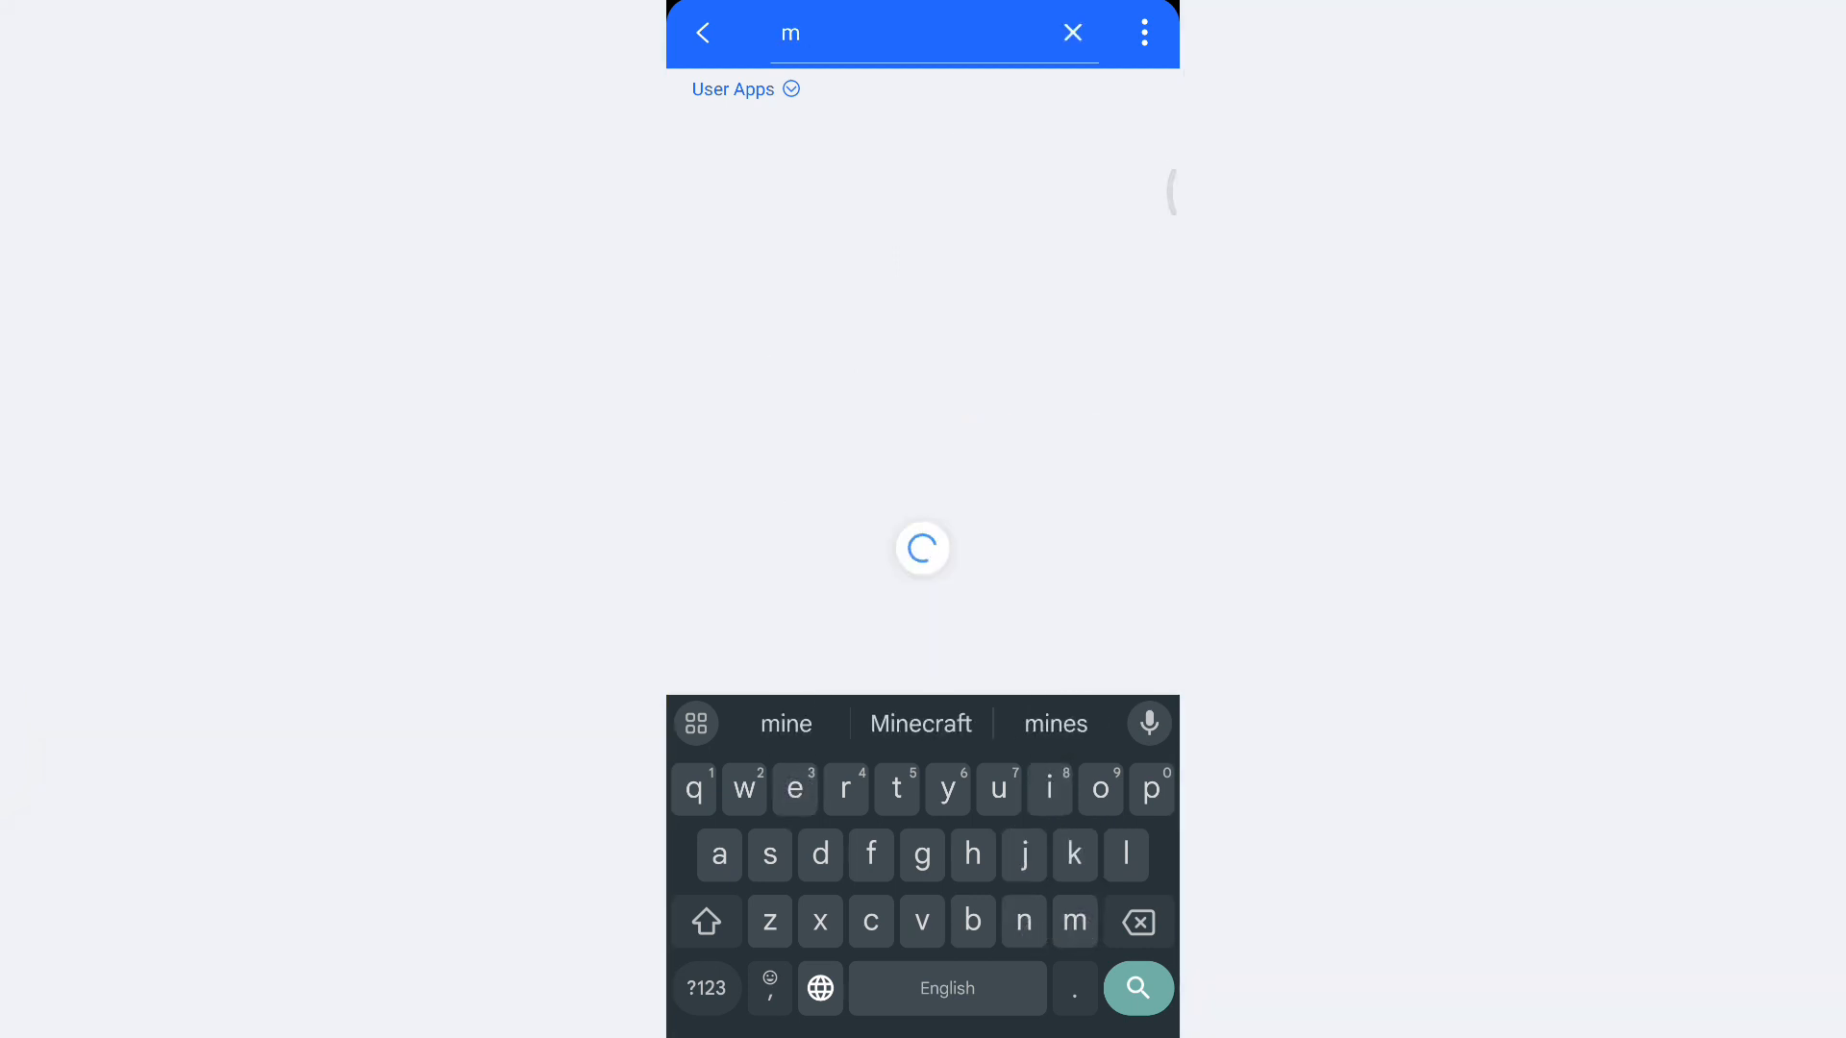
left_click(785, 723)
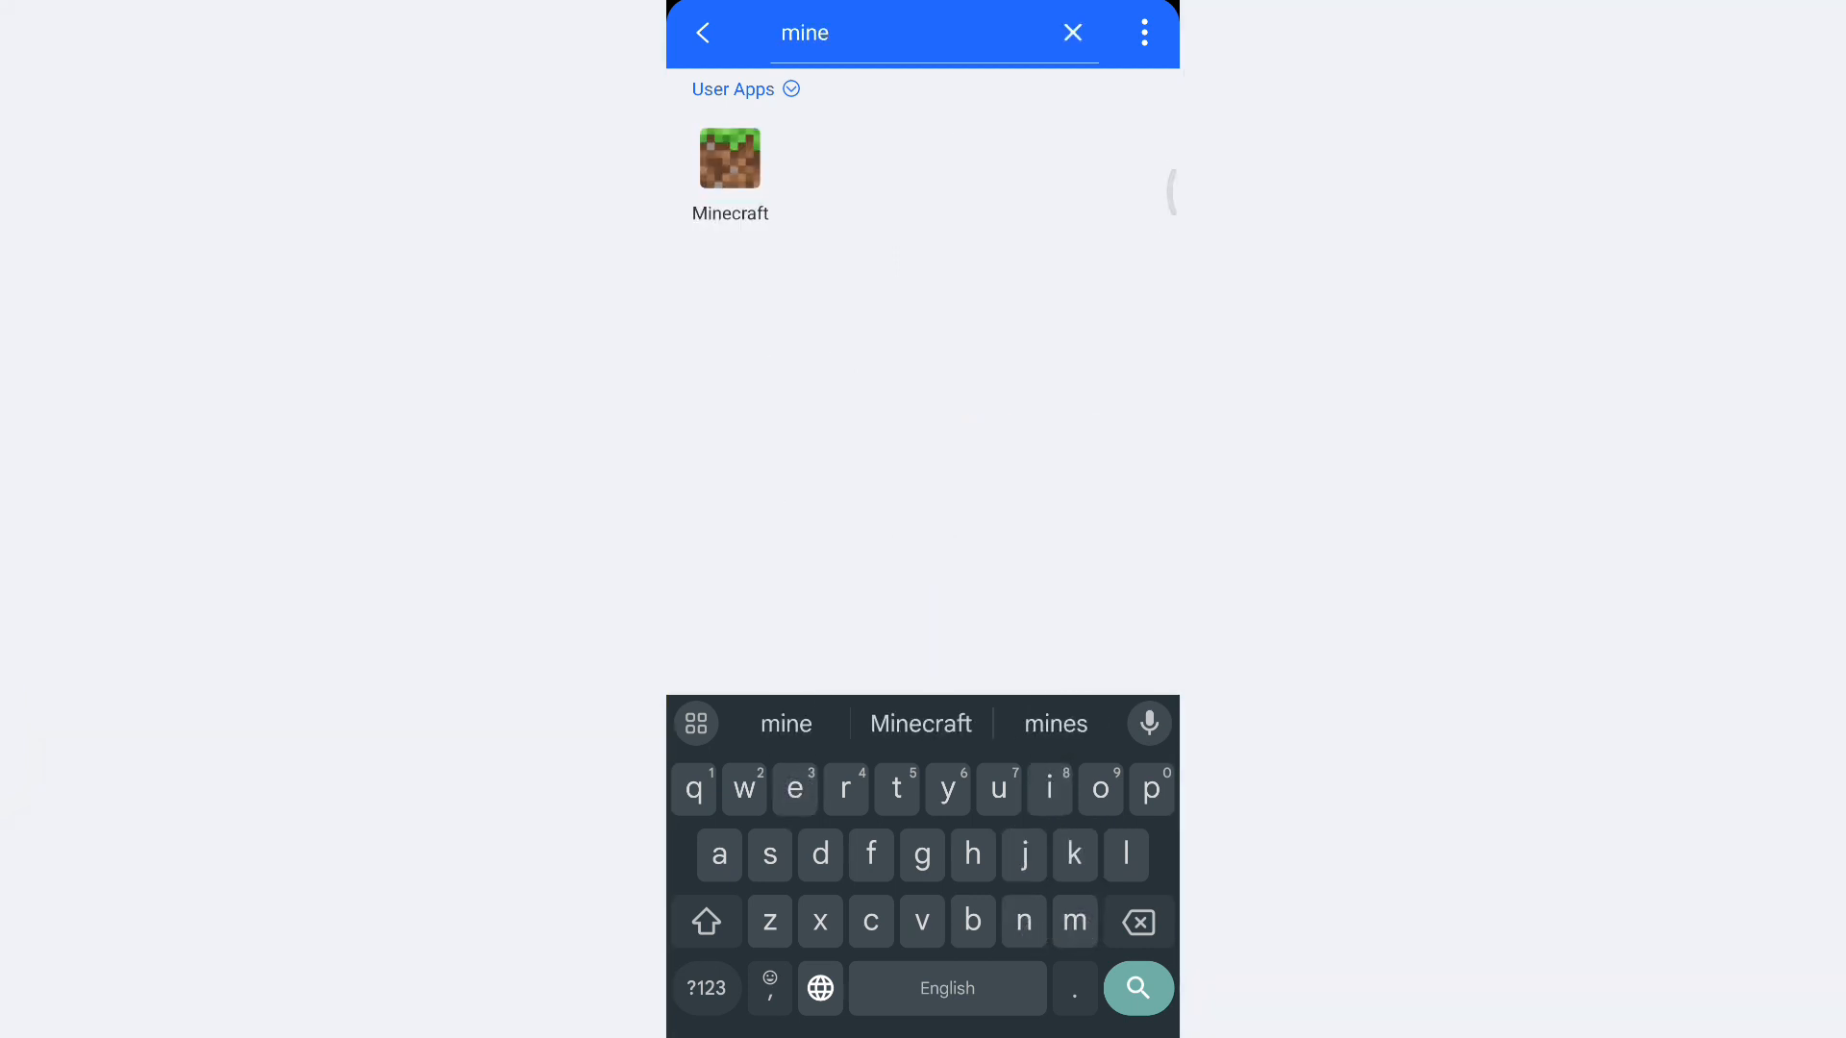
Bring up Minecraft's Properties and request its uninstall, reaching the confirmation prompt
left_click(731, 156)
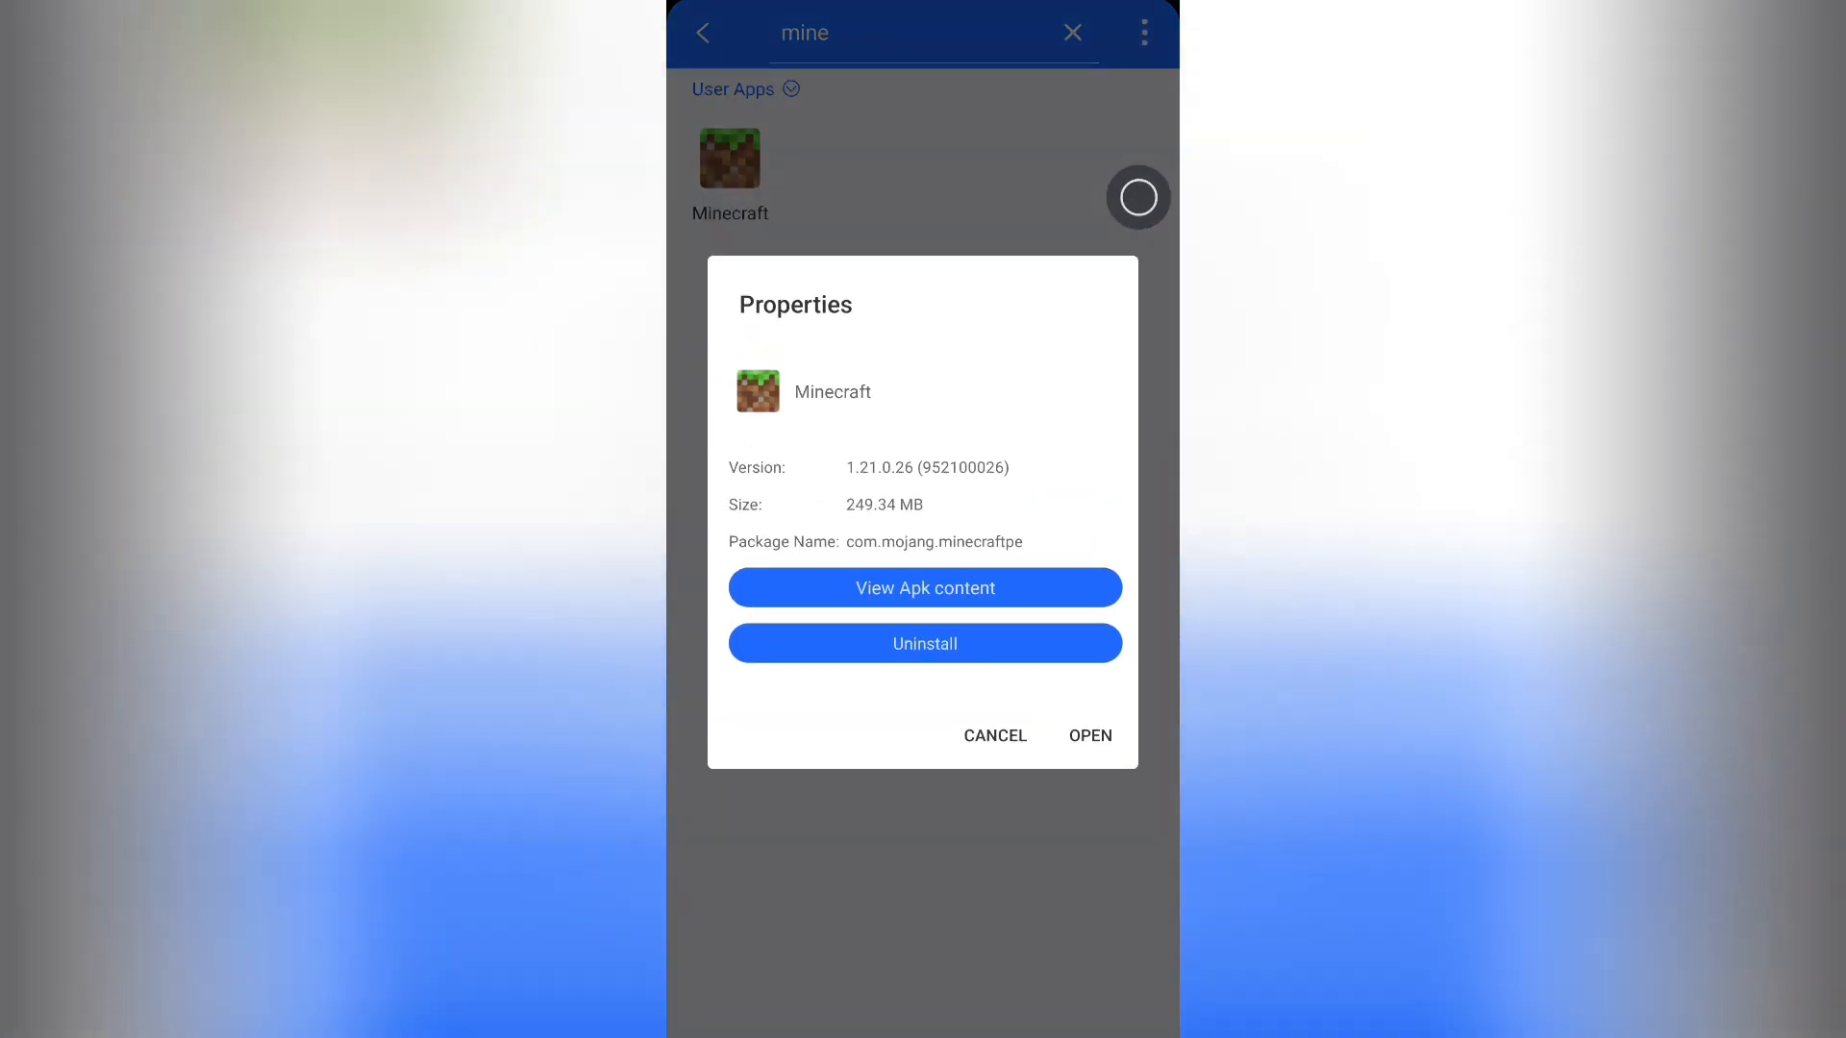
left_click(925, 643)
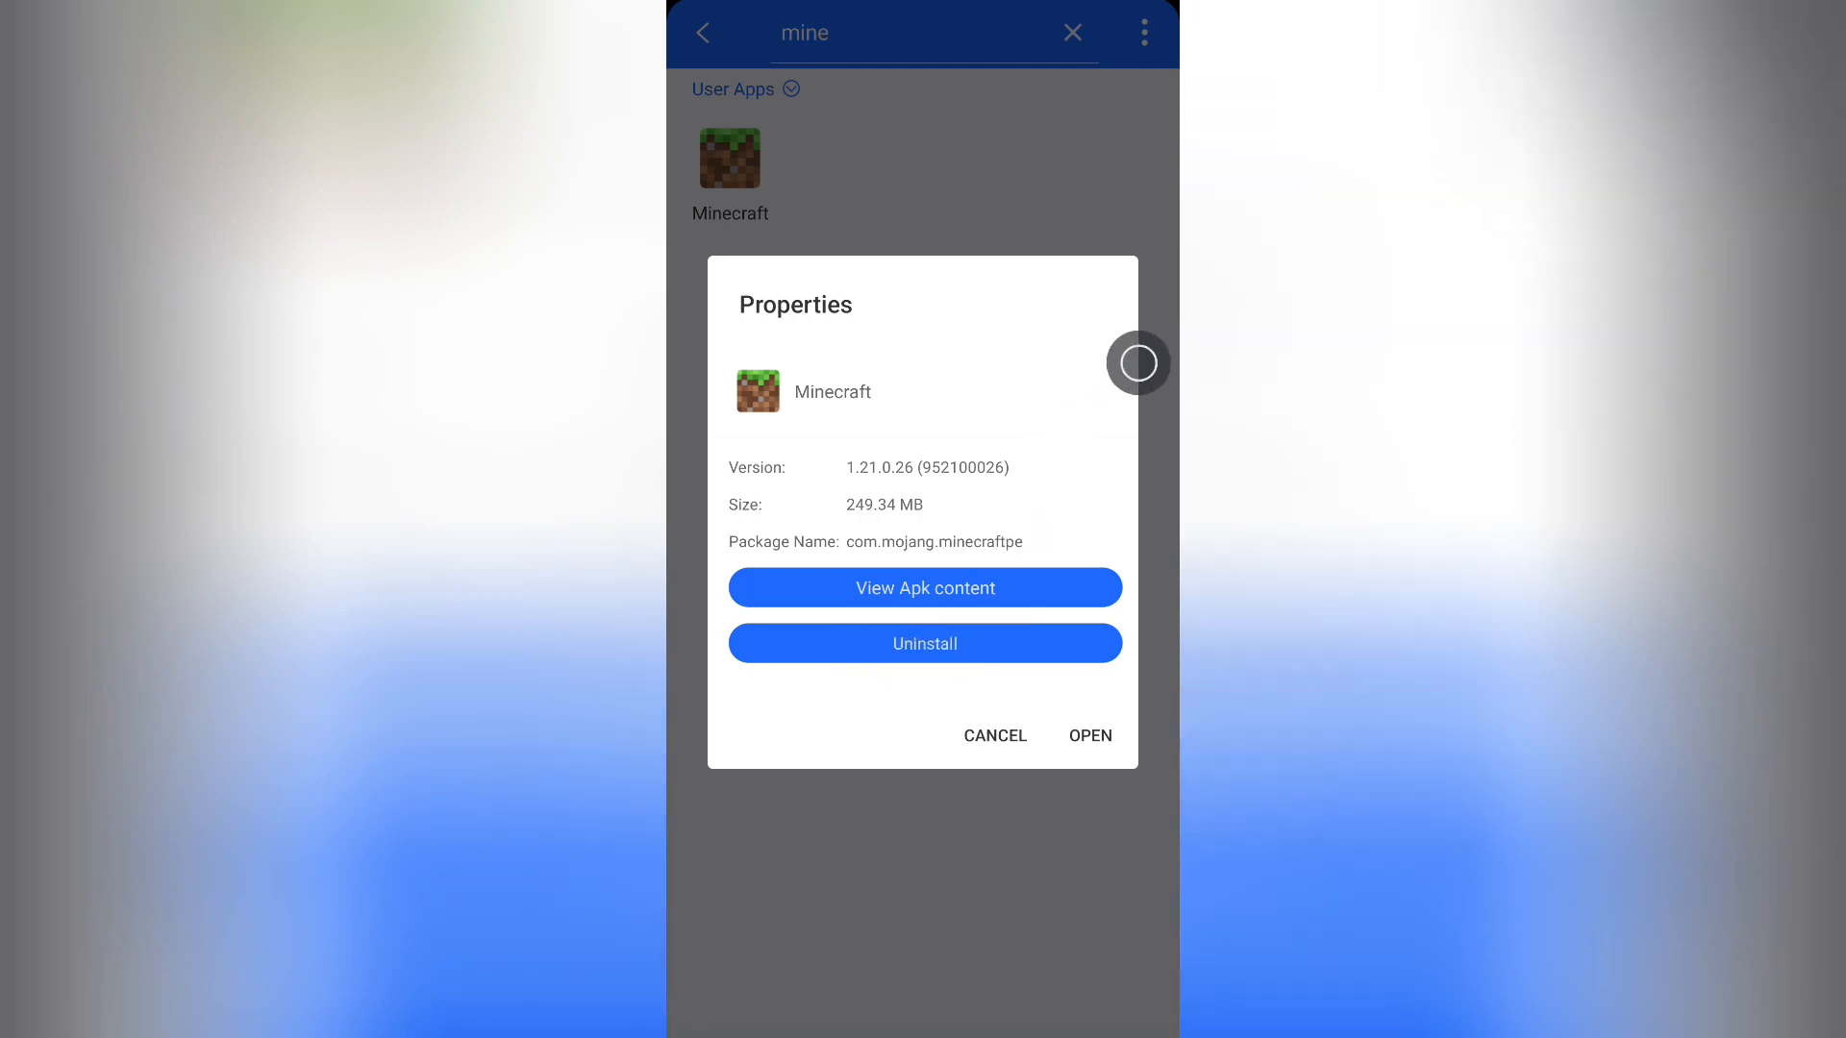
left_click(925, 642)
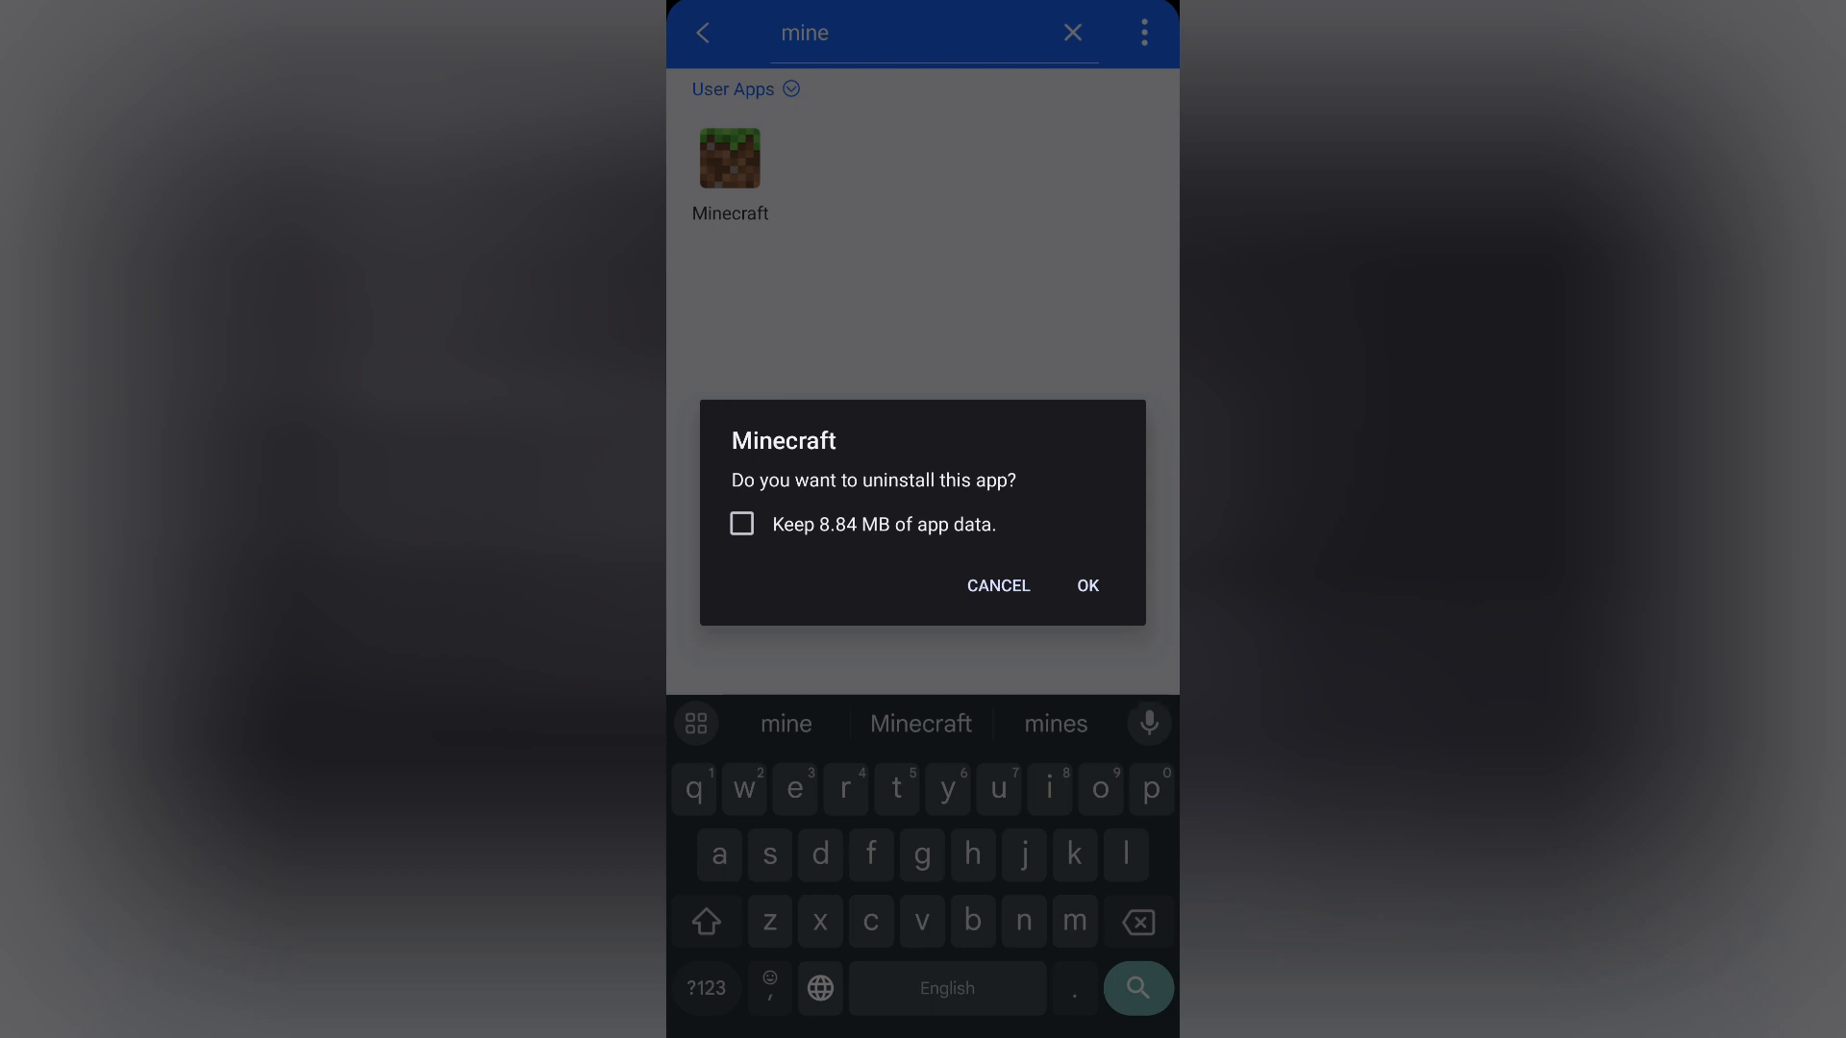
Confirm Minecraft's uninstall with OK, then refresh so the 'mine' search shows no matching apps
left_click(1085, 584)
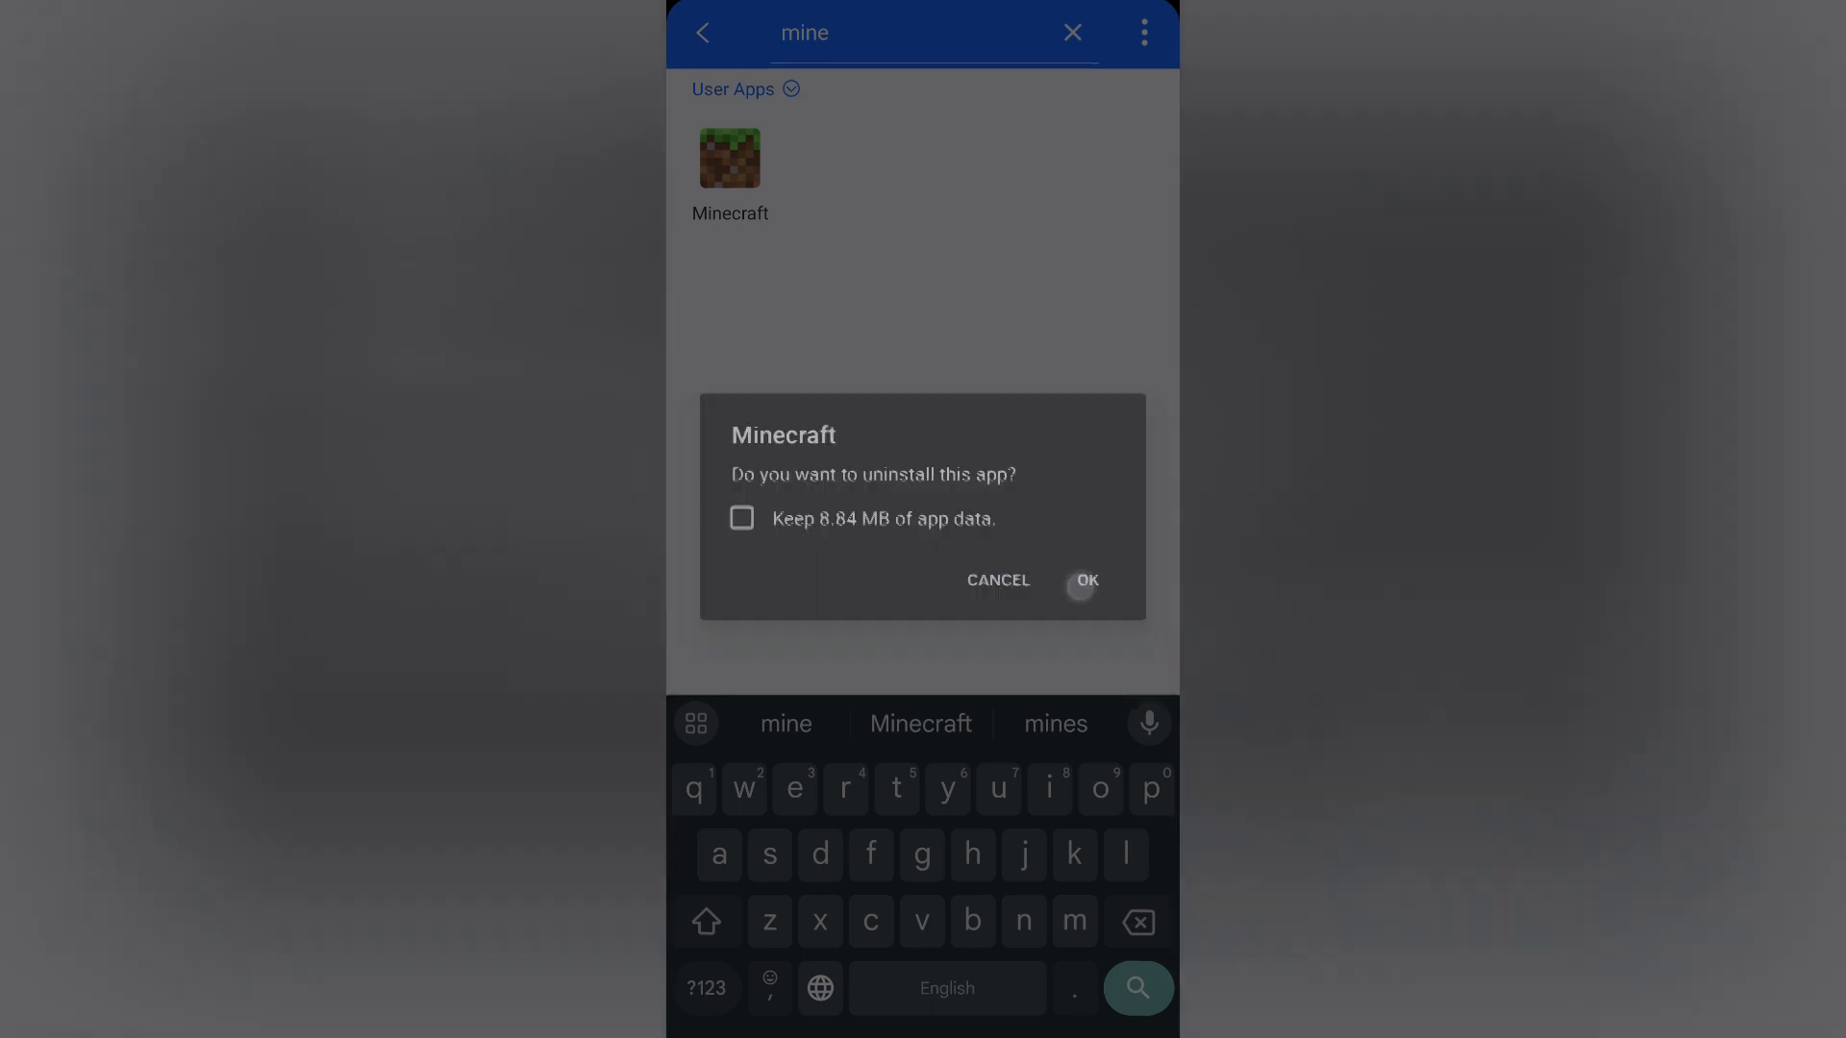
left_click(1082, 580)
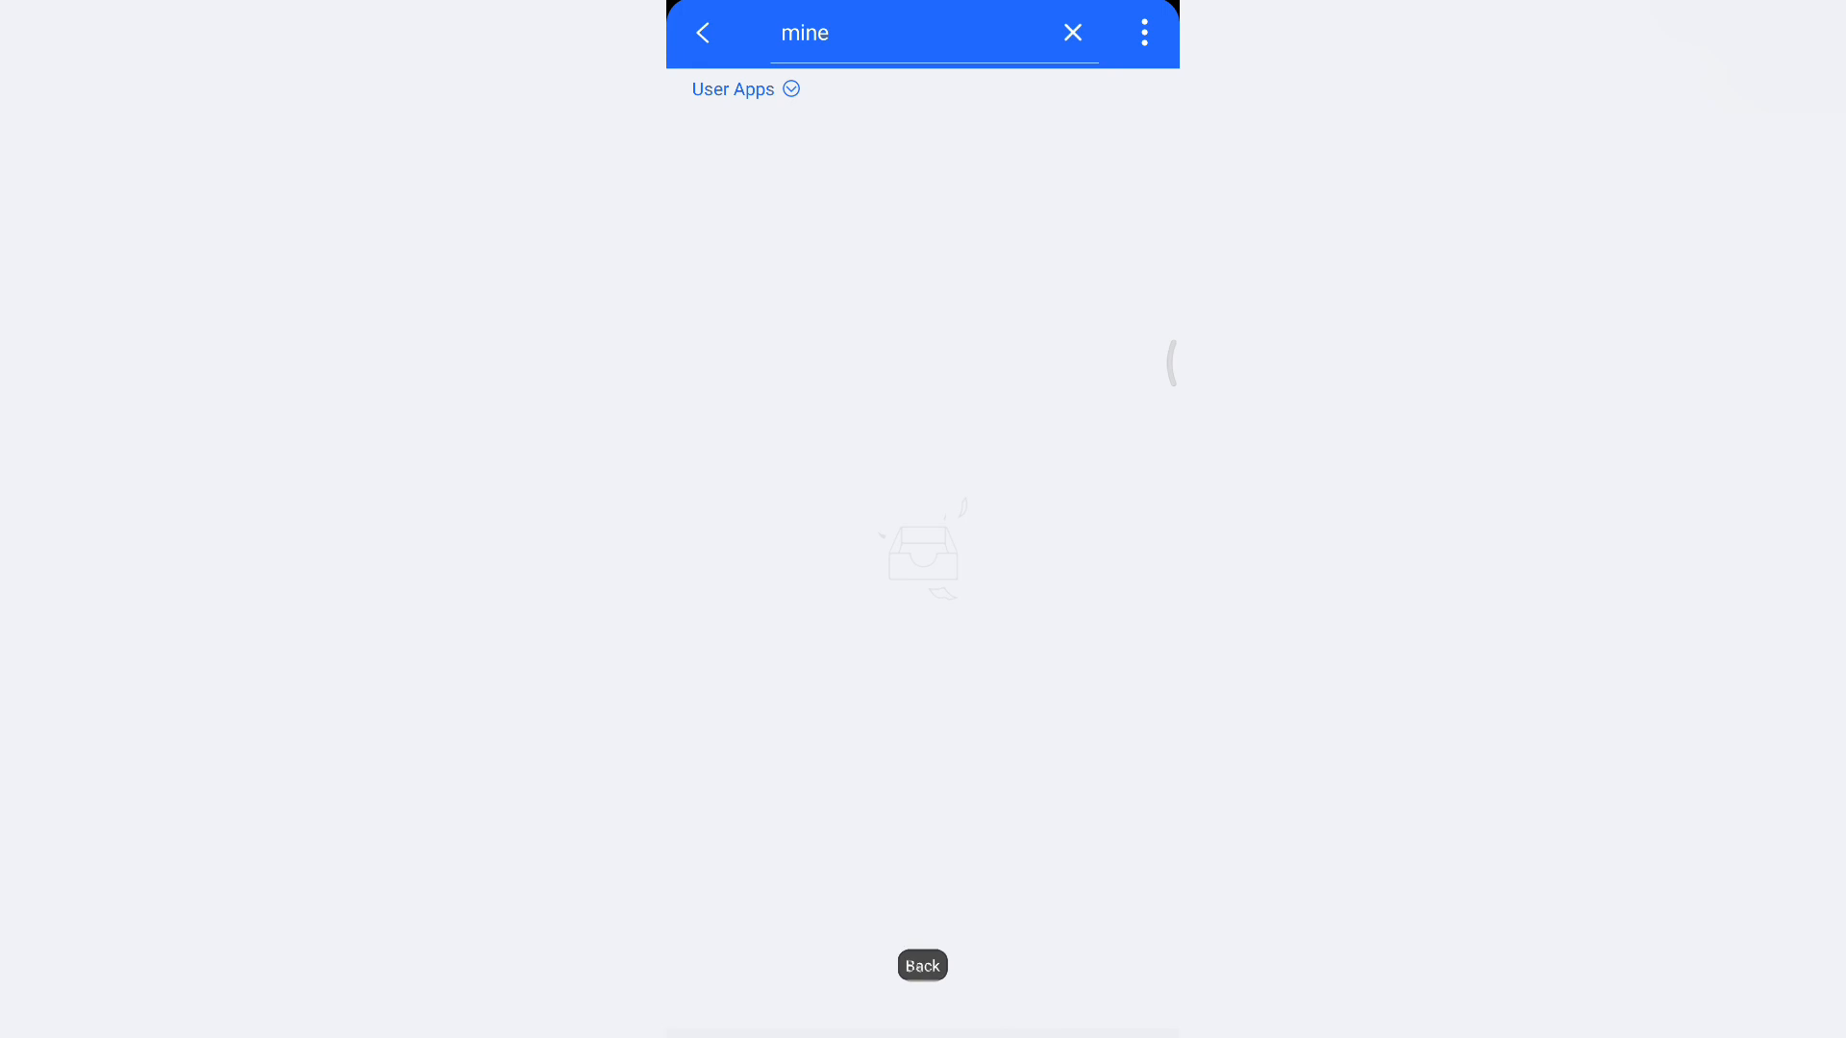
left_click(921, 965)
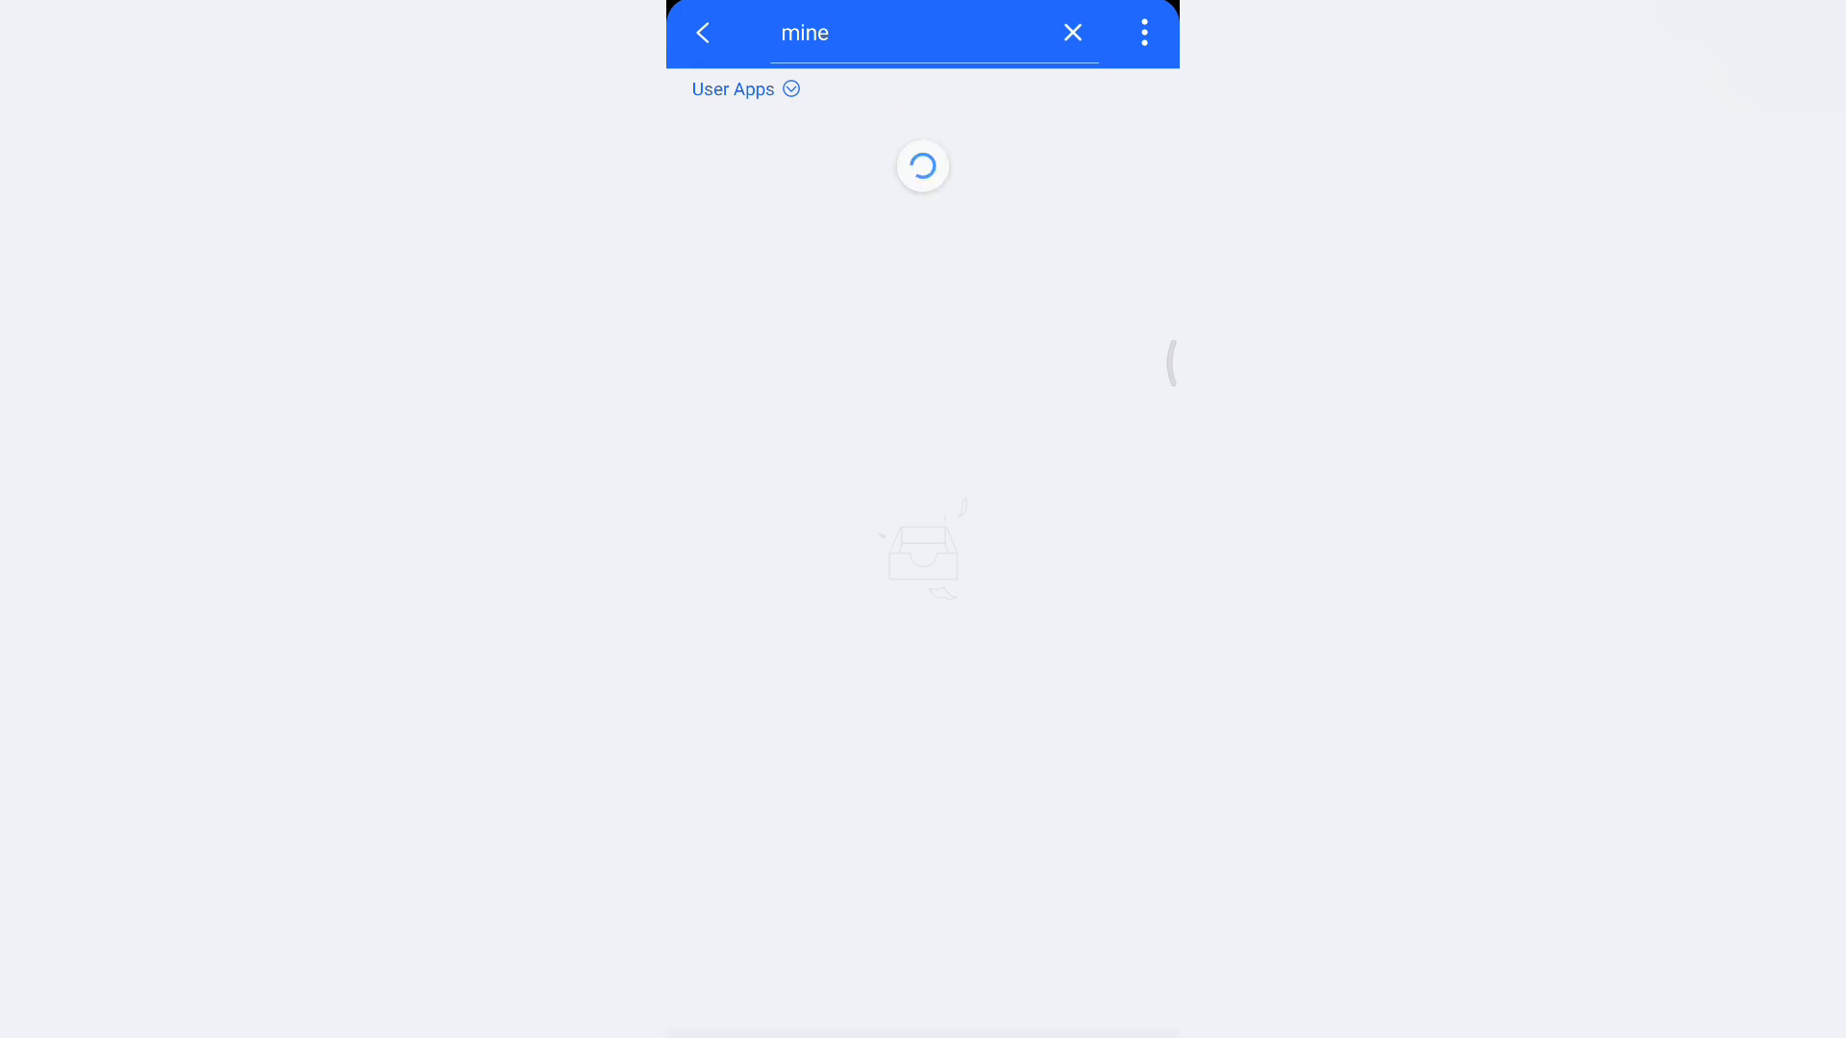